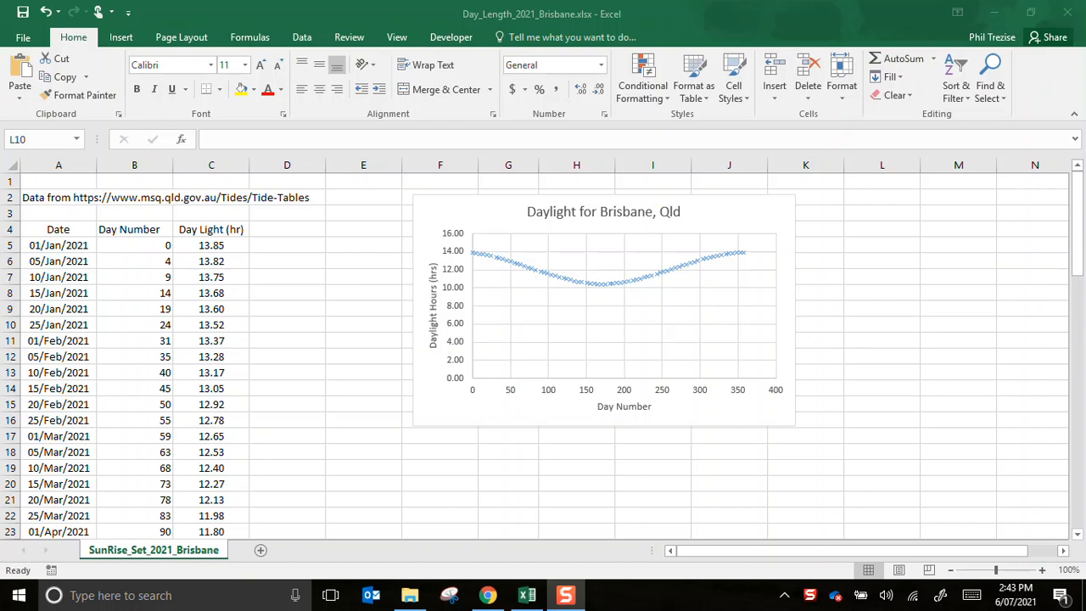
pyautogui.moveTo(692, 263)
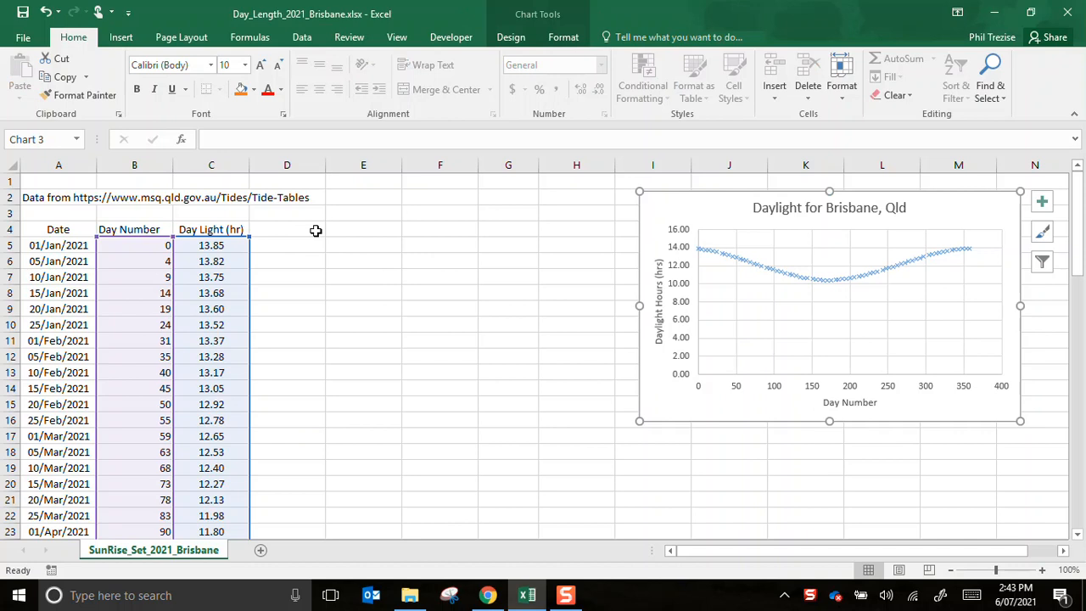
# - Bring up the Insert options on the Home ribbon to add rows
pyautogui.click(774, 82)
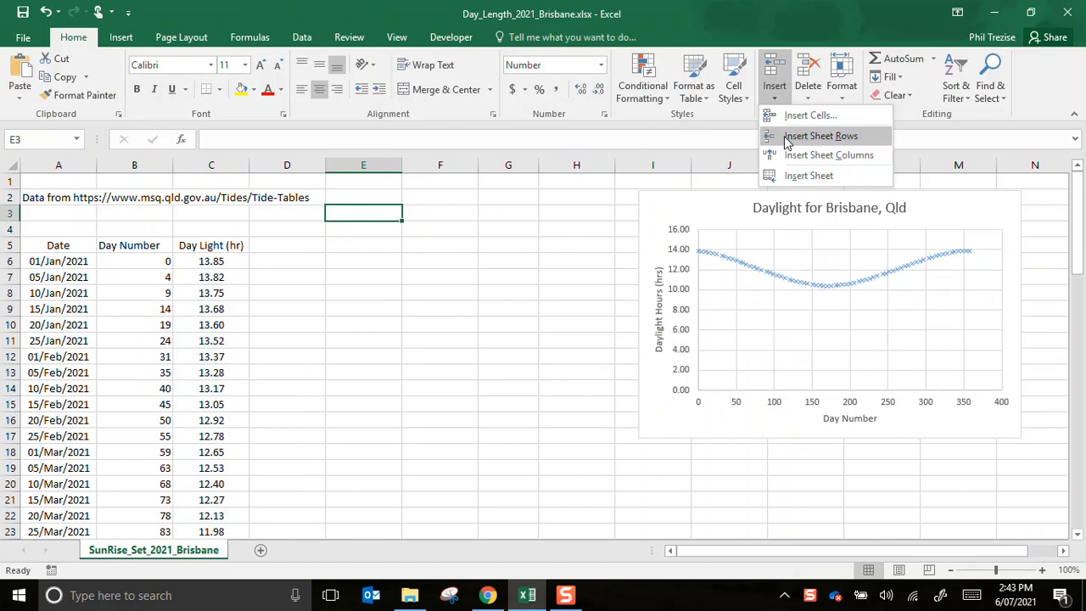
# - Insert blank sheet rows above the Date / Day Number / Day Light table
pyautogui.click(820, 135)
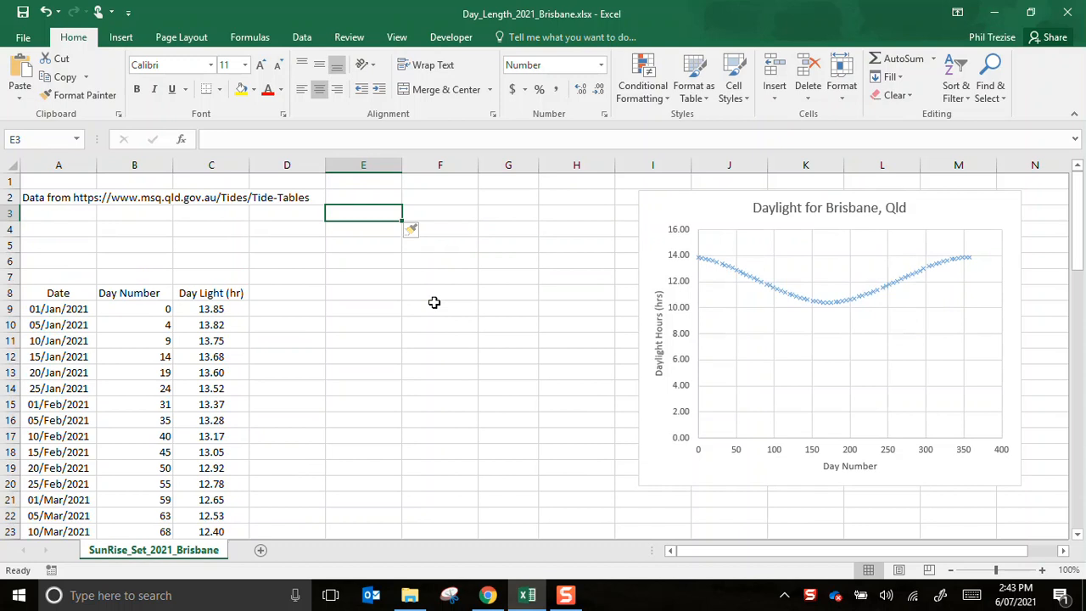
pyautogui.moveTo(545, 408)
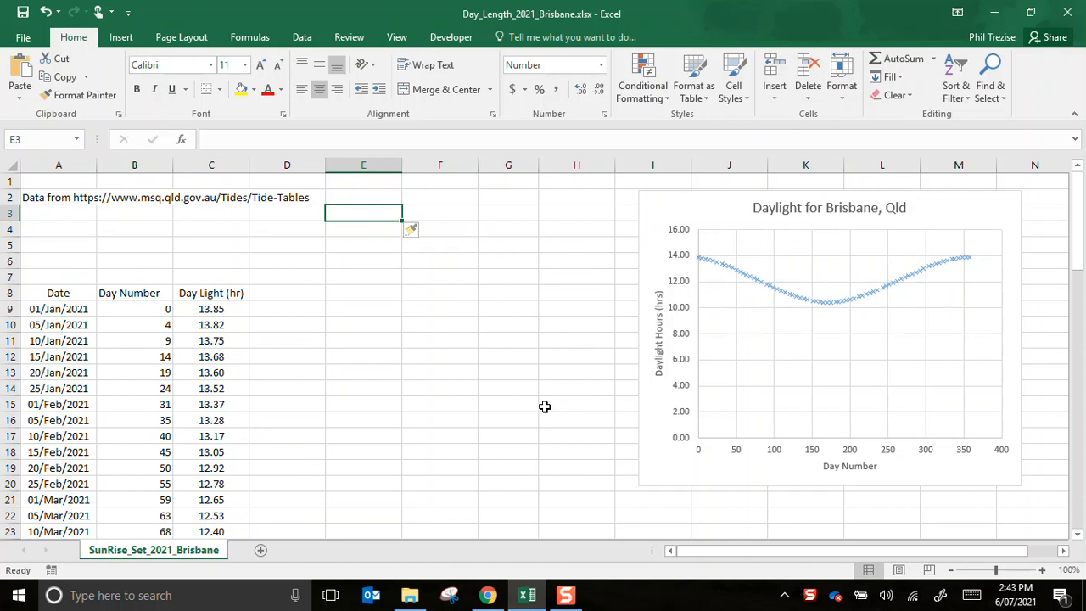
pyautogui.moveTo(937, 272)
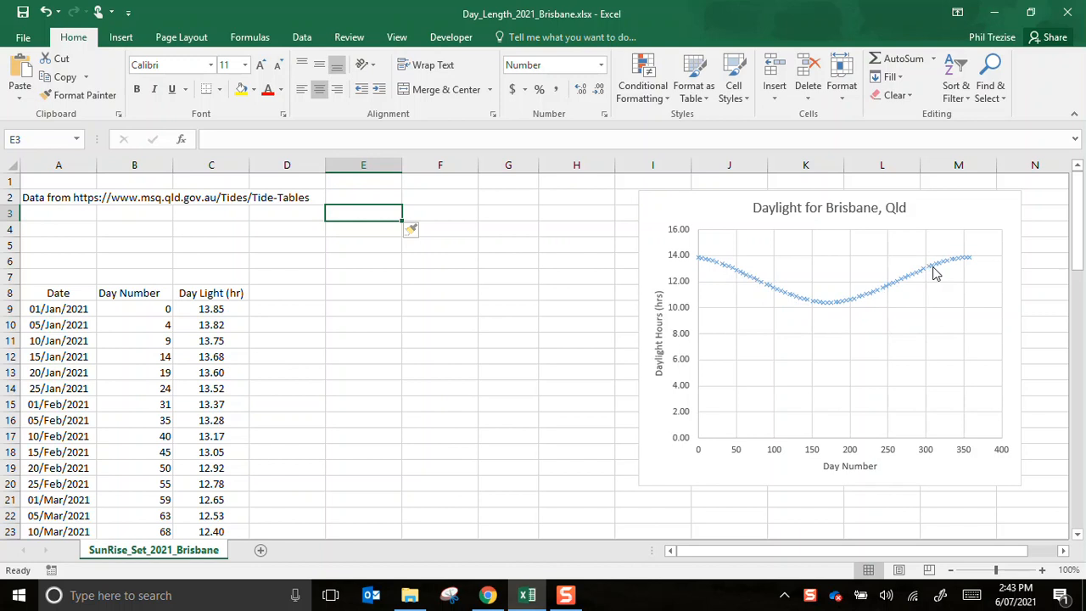
pyautogui.moveTo(971, 270)
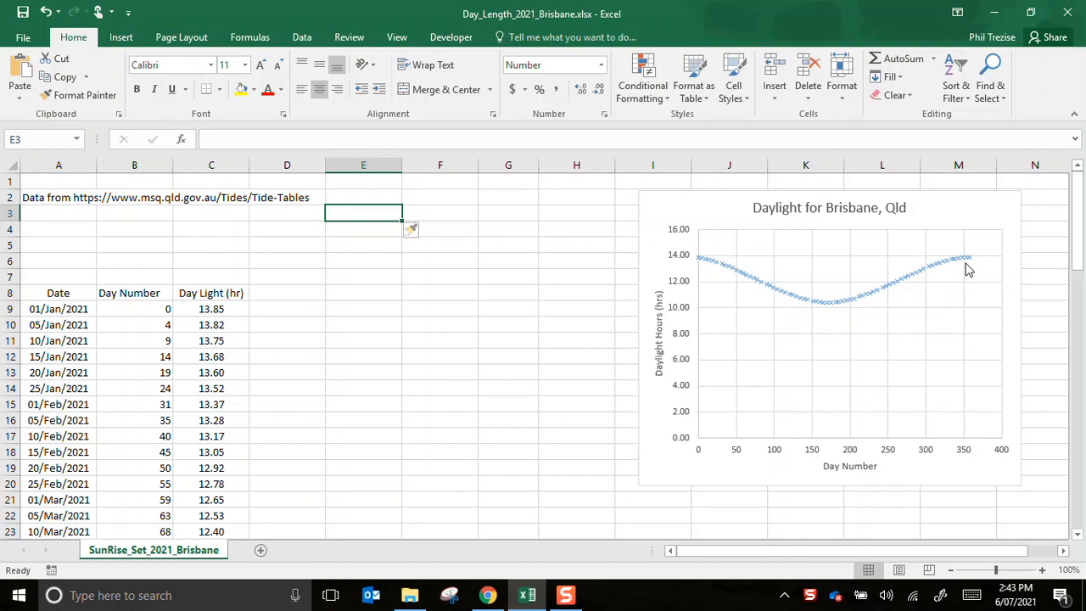
pyautogui.moveTo(915, 373)
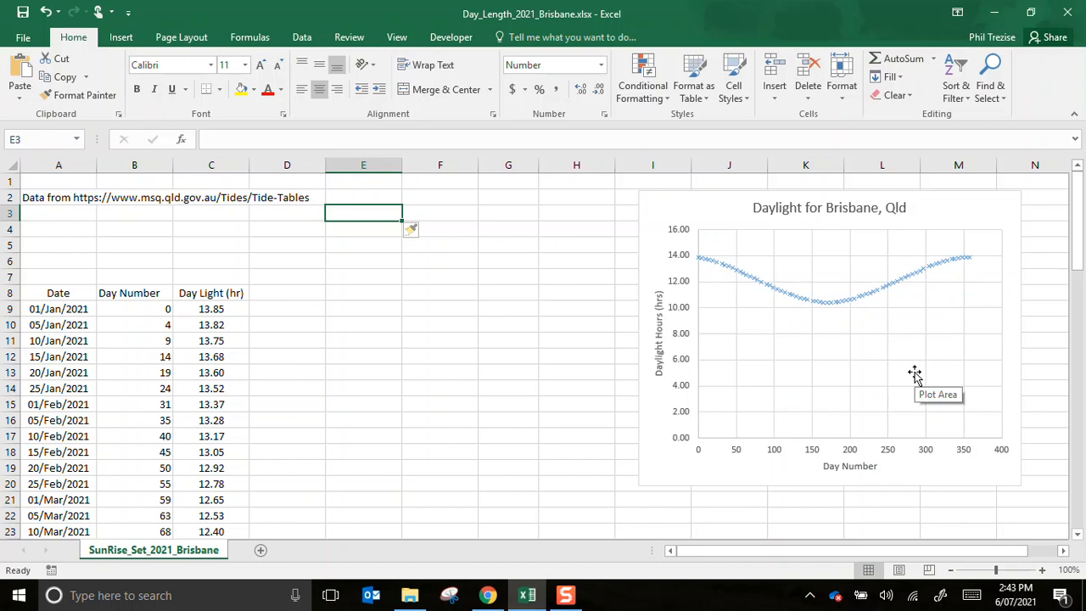
pyautogui.moveTo(120, 38)
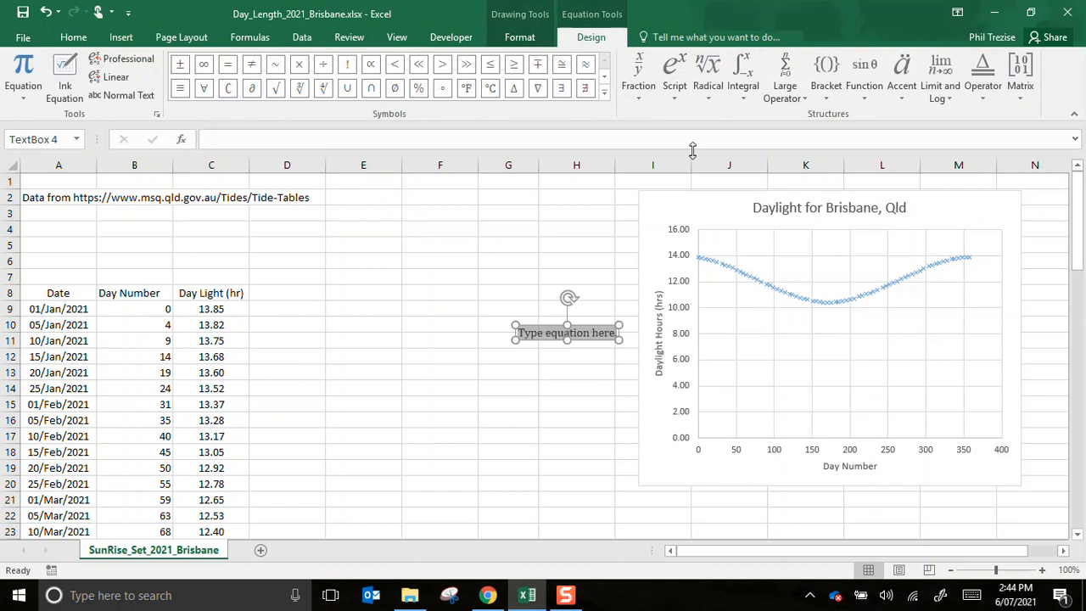
# - Place the equation box at A3 reading y = A sin(Bx+C)+D in a larger font
pyautogui.moveTo(566, 331); pyautogui.dragTo(108, 227)
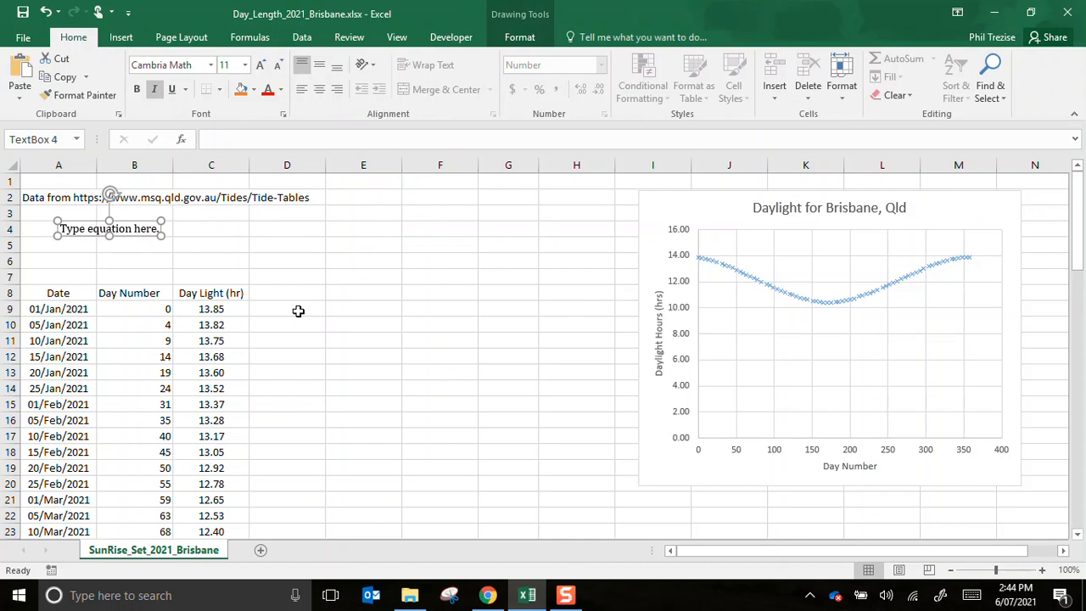
pyautogui.click(109, 228)
pyautogui.write('y = A sin (Bx + C) + D')
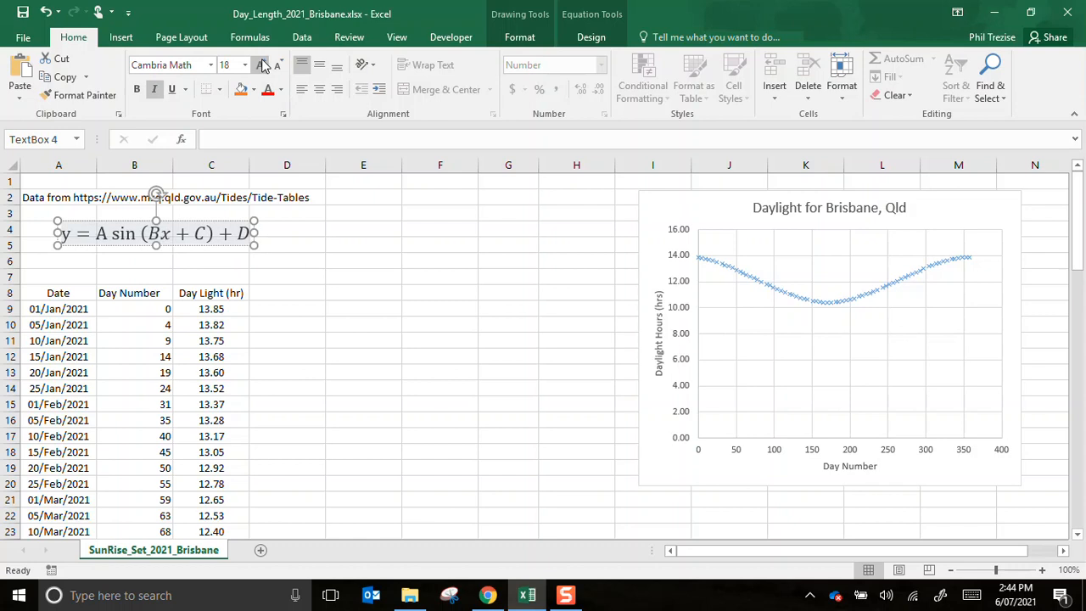
pyautogui.click(287, 309)
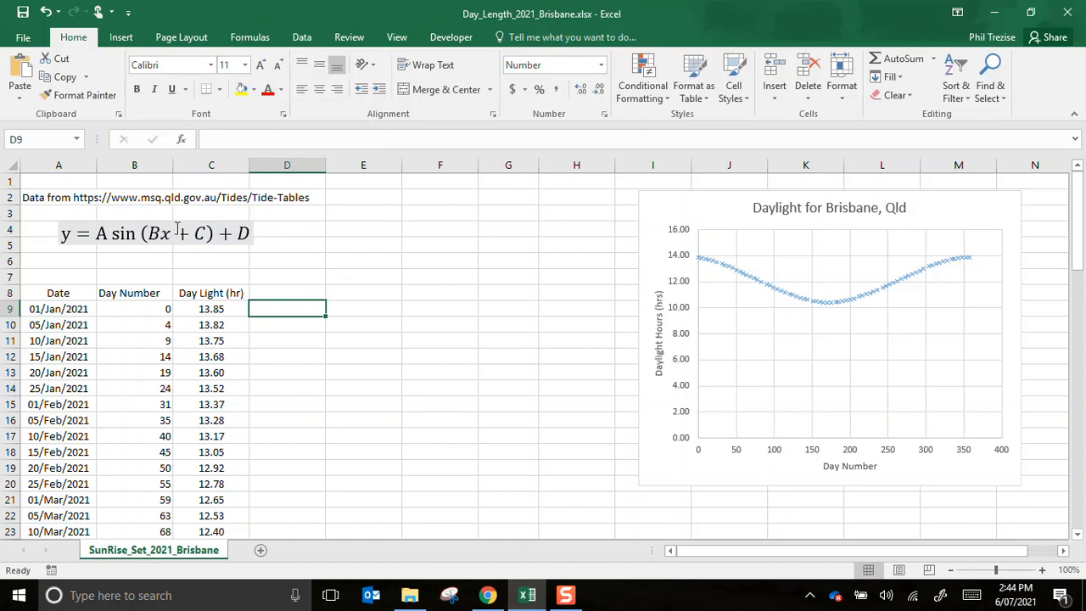
pyautogui.click(287, 261)
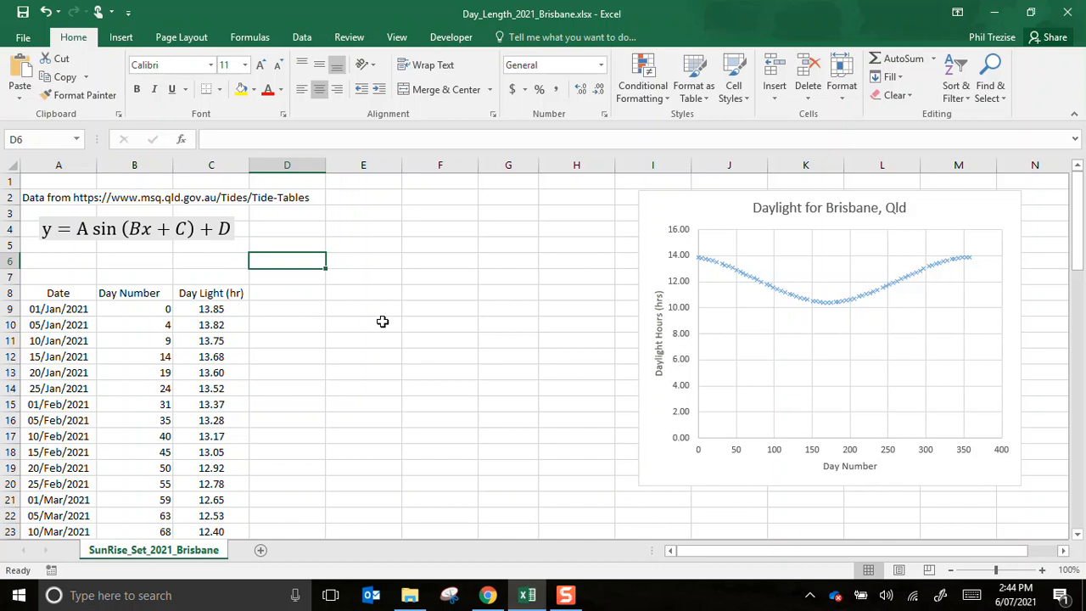
# - Enter A= to D= with value 1 in E1:F4 and shade them light orange
pyautogui.click(364, 180)
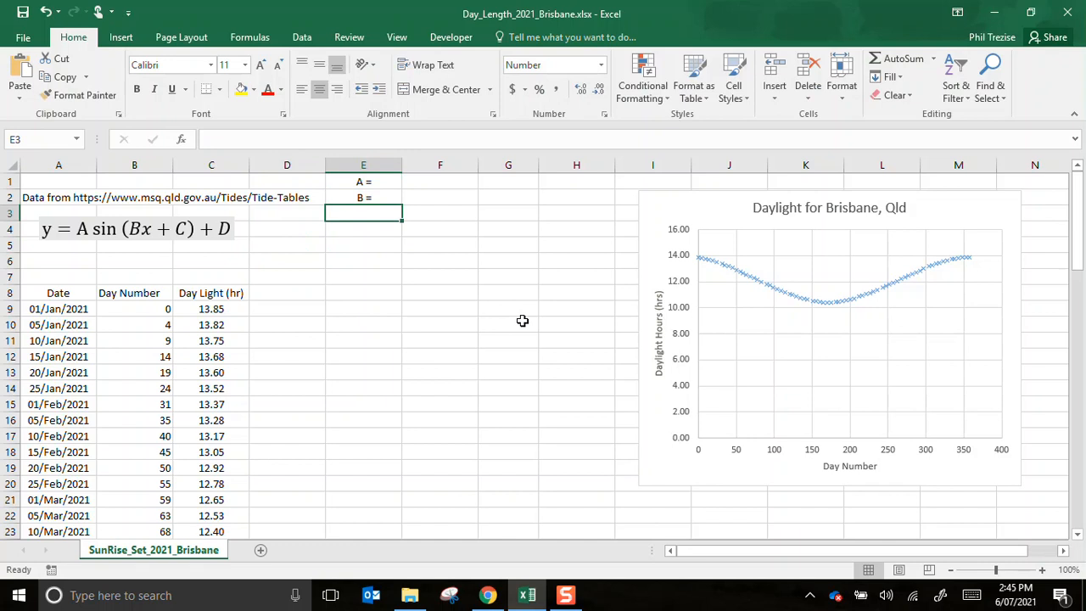
pyautogui.click(439, 214)
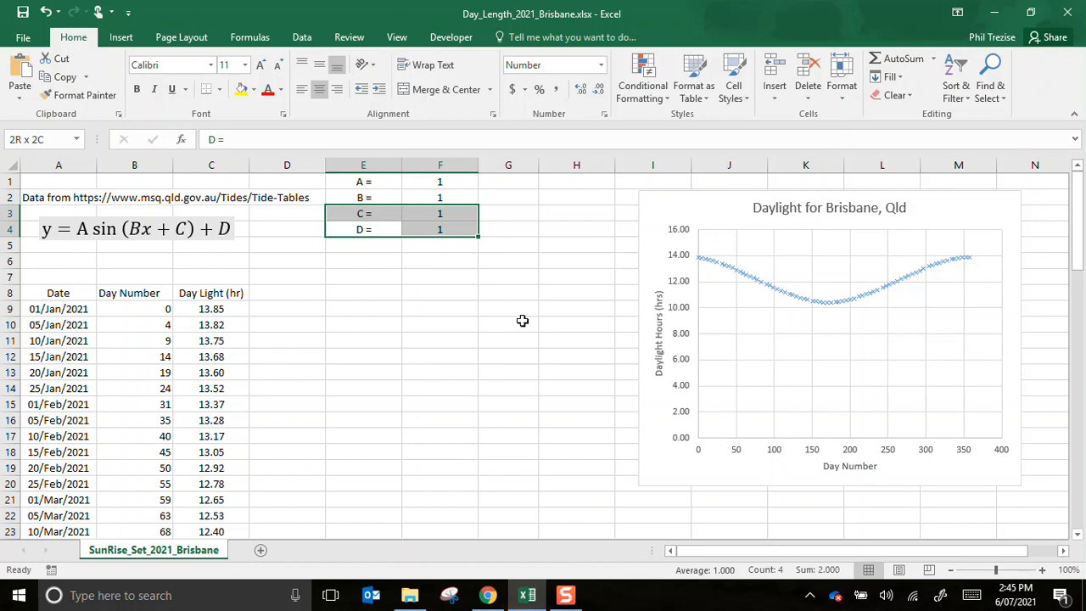
pyautogui.click(255, 88)
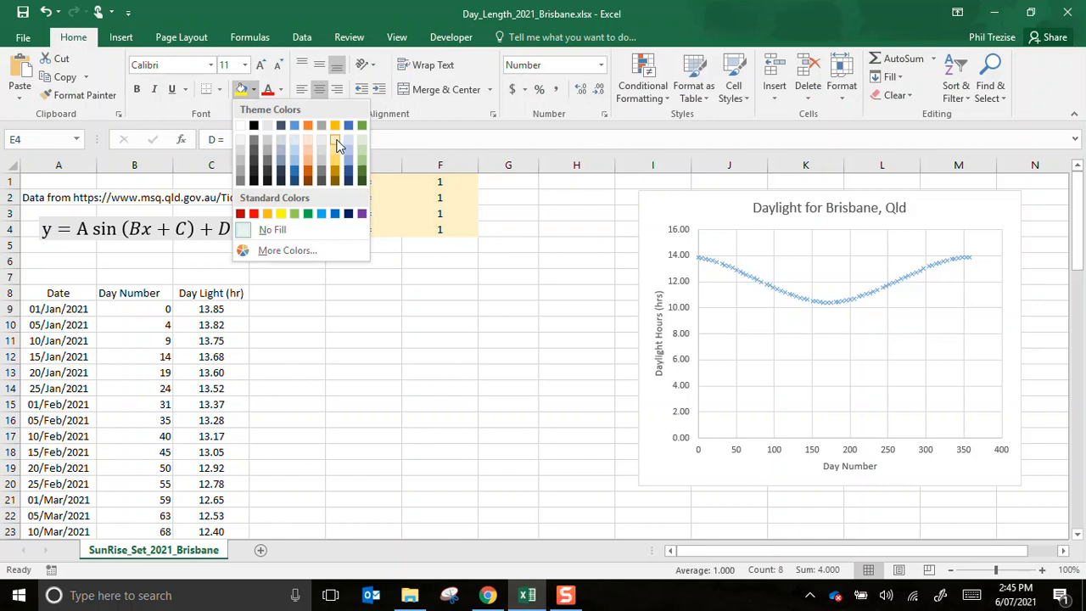
pyautogui.click(210, 277)
pyautogui.write('Data')
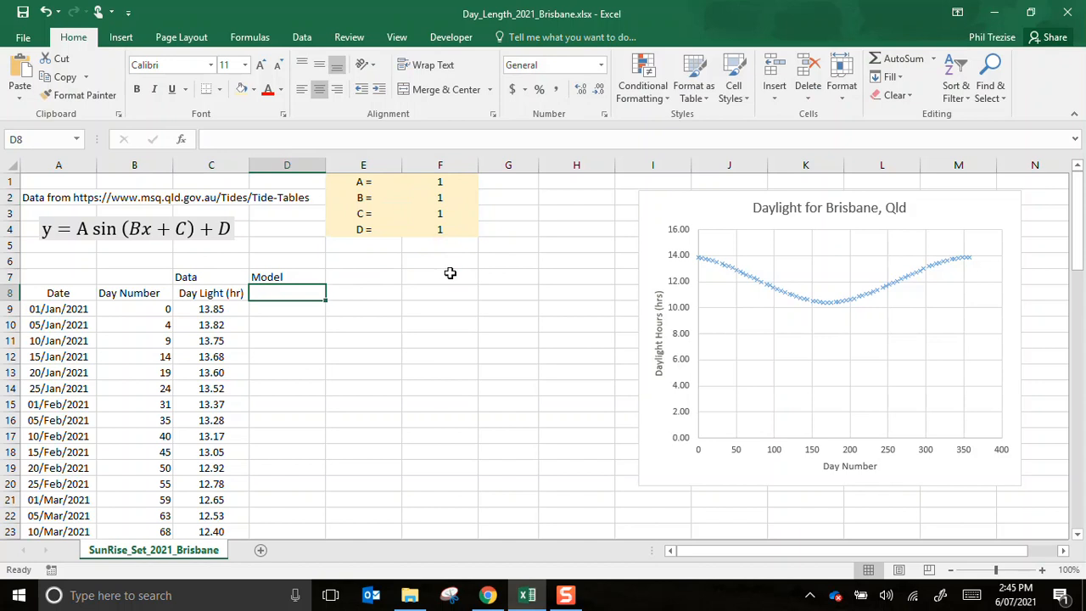
# - Start a formula with = in the first Model cell D9
pyautogui.click(287, 309)
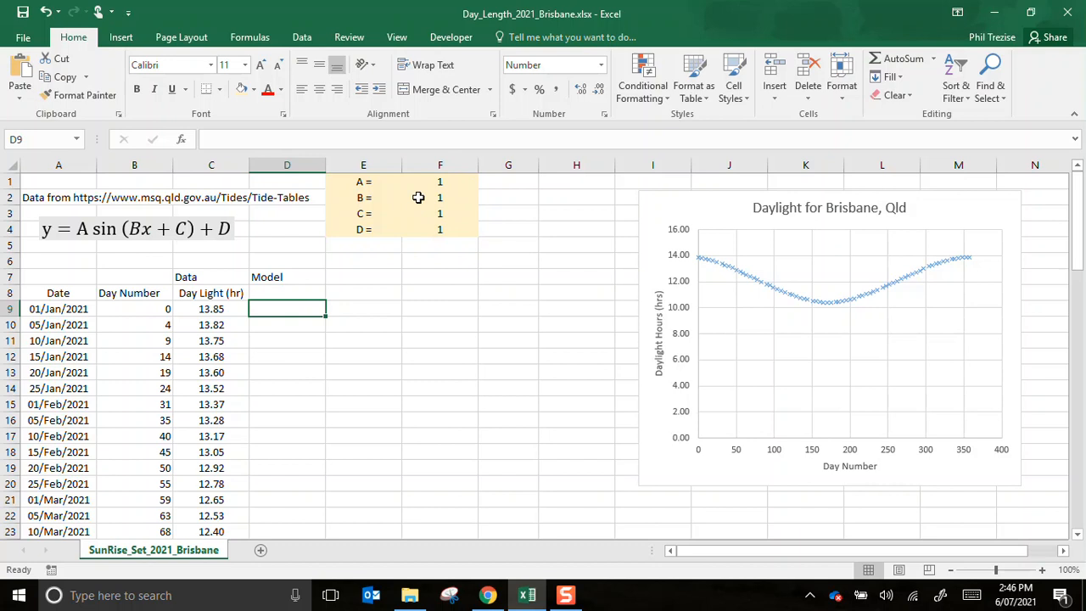
pyautogui.write('=')
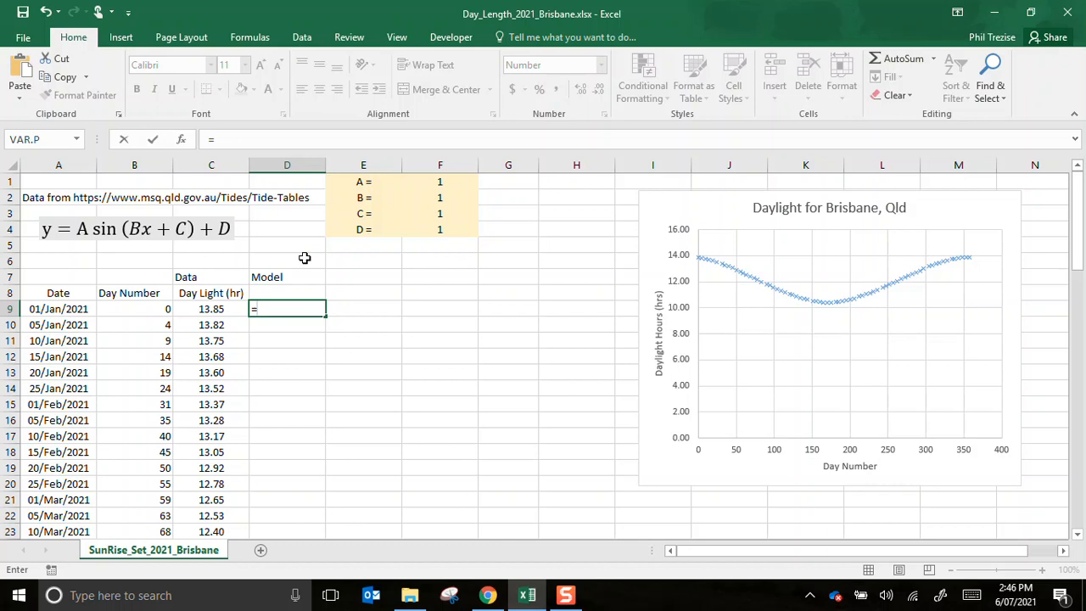
# - Build =$F$1*SIN(RADIANS($F$2*B9 referencing A, B and the day number
pyautogui.click(439, 181)
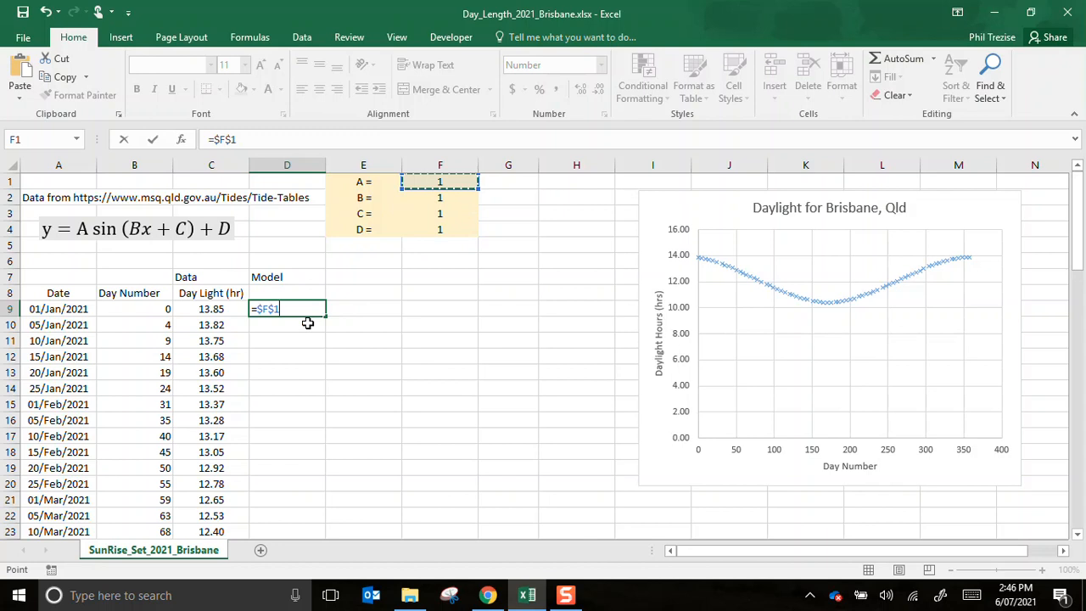
pyautogui.write('*')
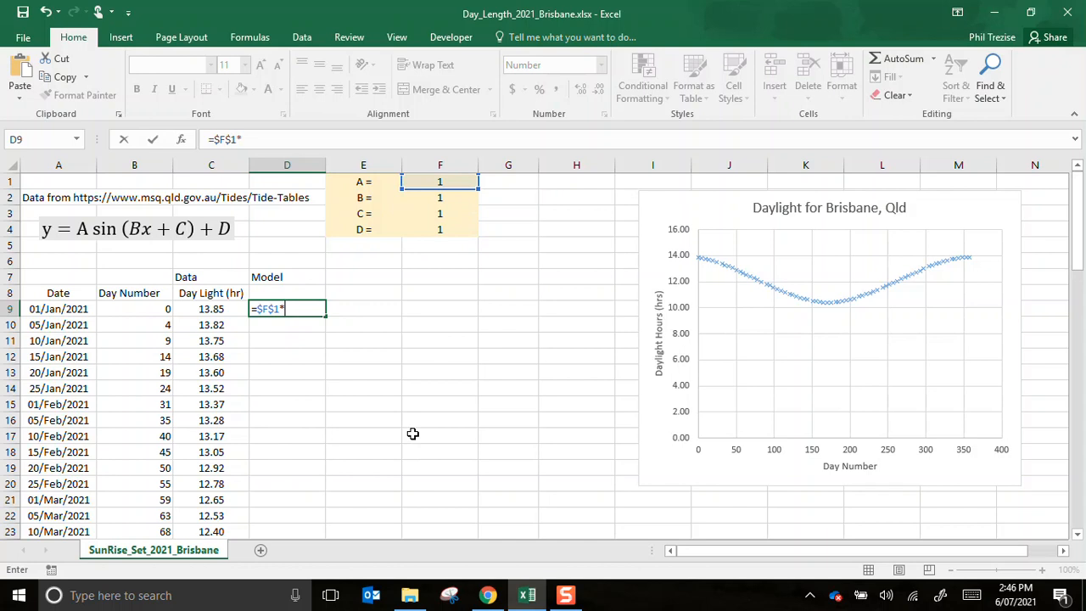
pyautogui.write('sin(')
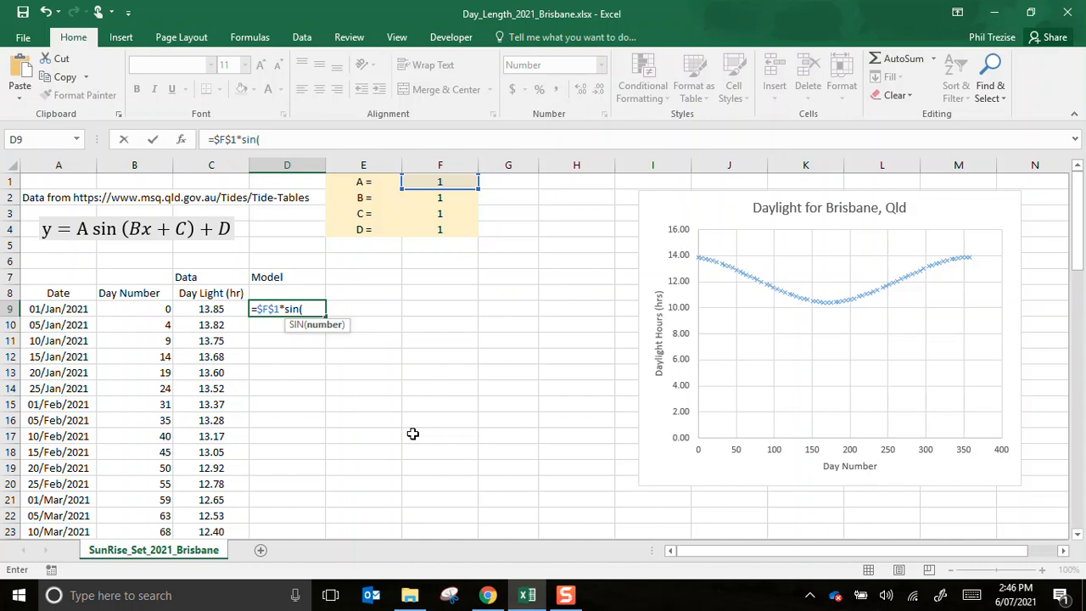
pyautogui.write('radians(')
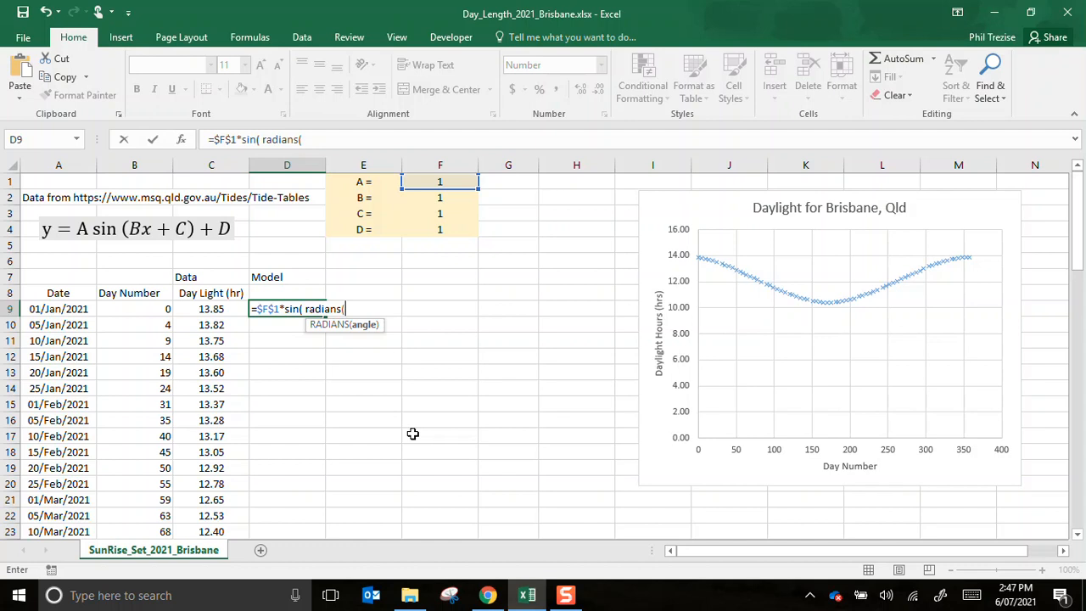
pyautogui.click(440, 197)
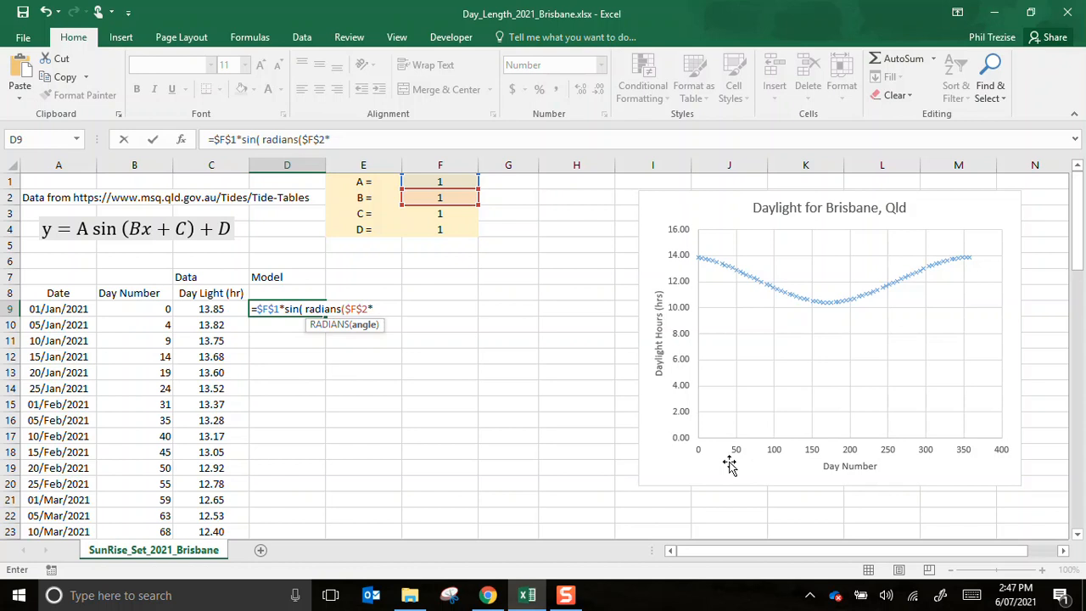
pyautogui.click(135, 309)
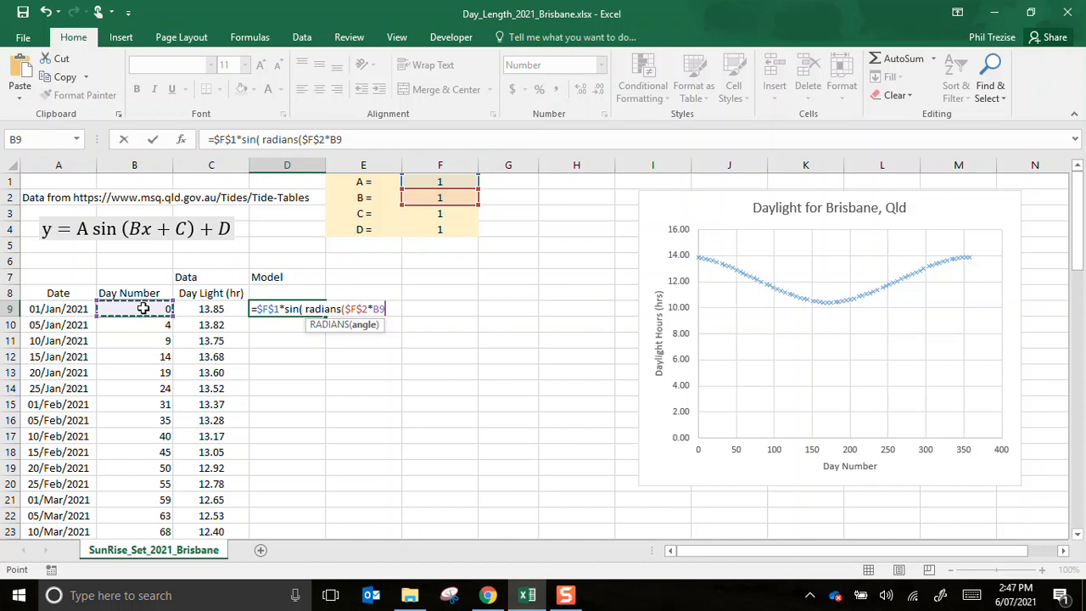
# - Complete the formula with +$F$3))+$F$4 and fill it down the Model column
pyautogui.click(440, 214)
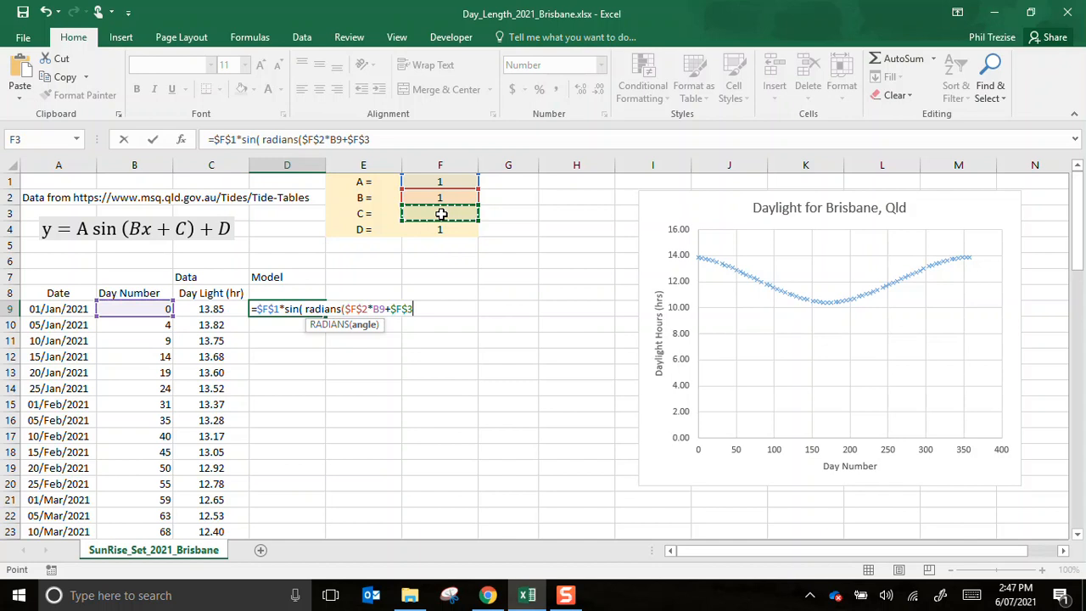
pyautogui.write('))')
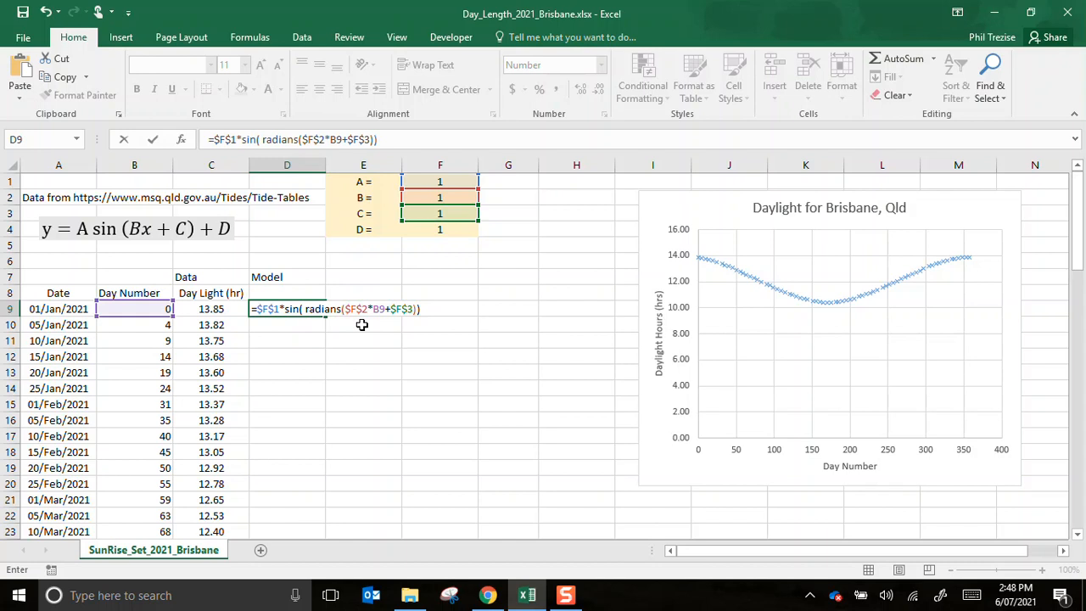
pyautogui.click(439, 229)
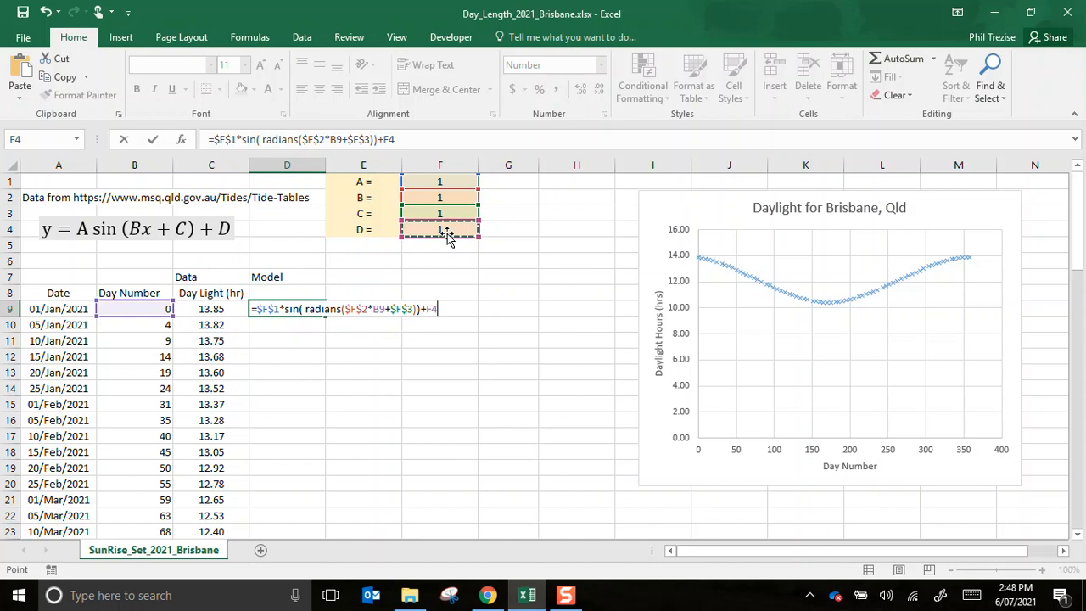
pyautogui.press('f4')
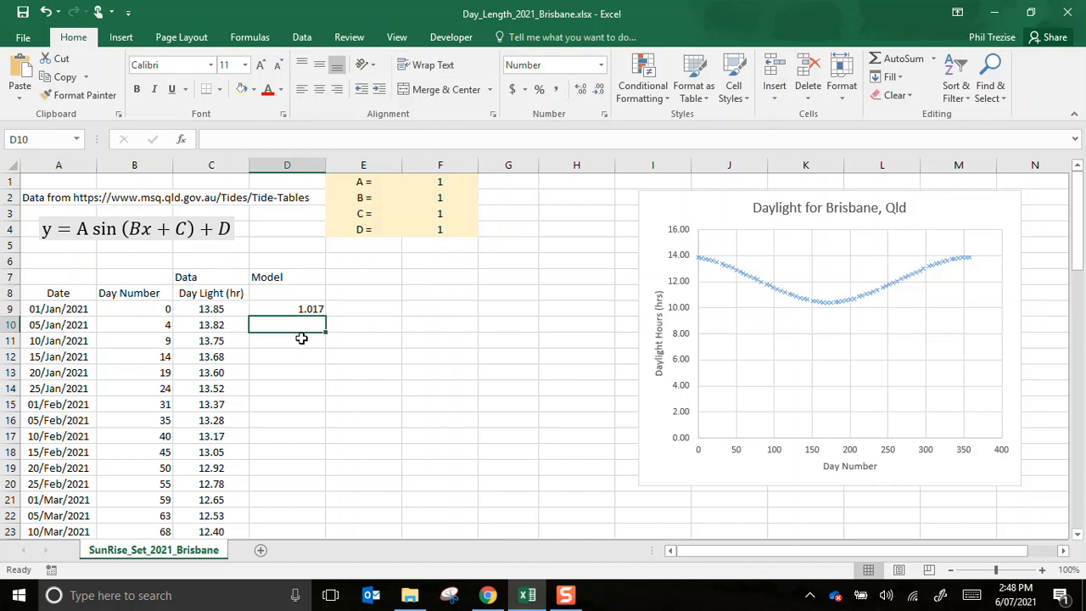
pyautogui.click(287, 309)
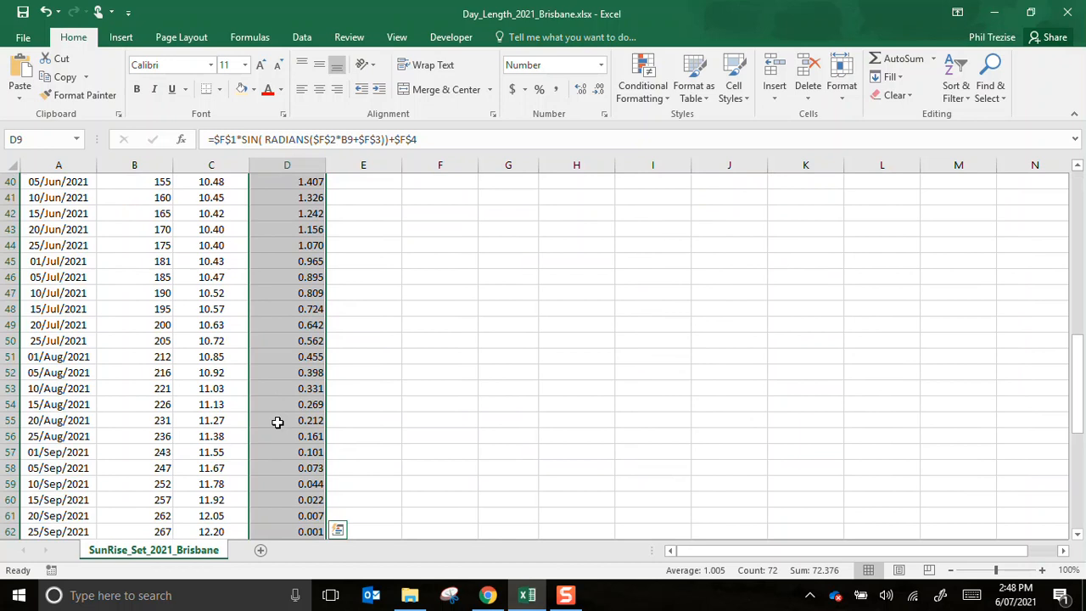
pyautogui.scroll(3)
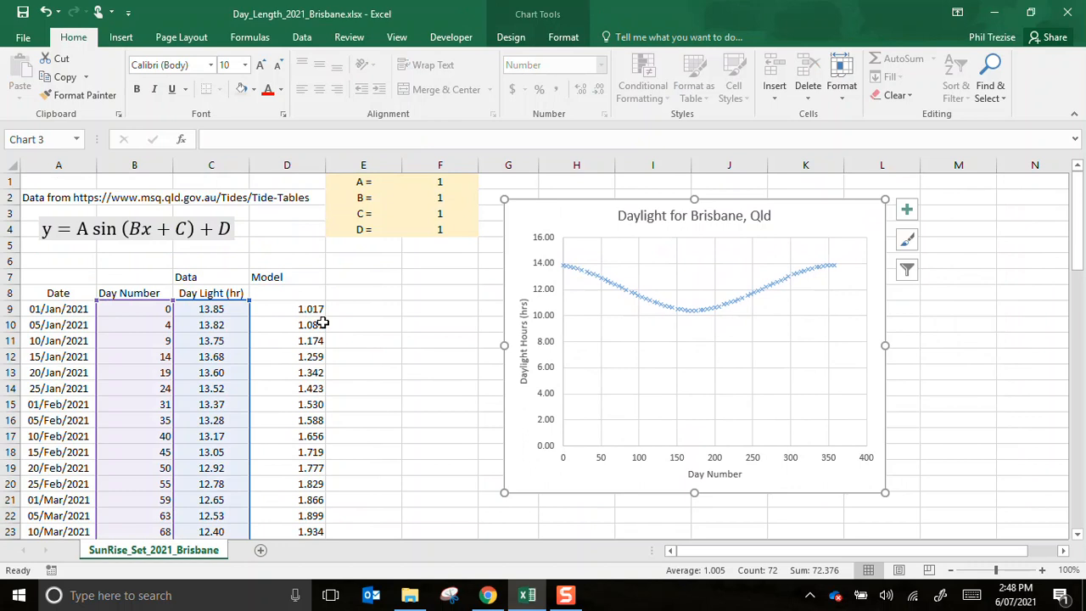
pyautogui.moveTo(574, 212)
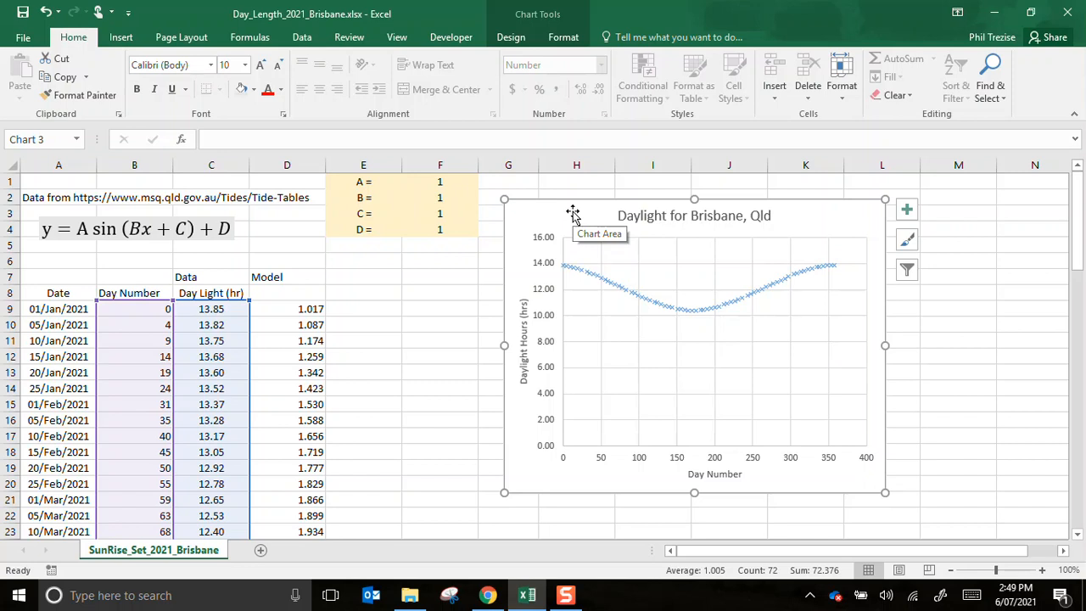
# - Add a Model series to the chart via Select Data, Day Number as X and column D as Y
pyautogui.click(511, 38)
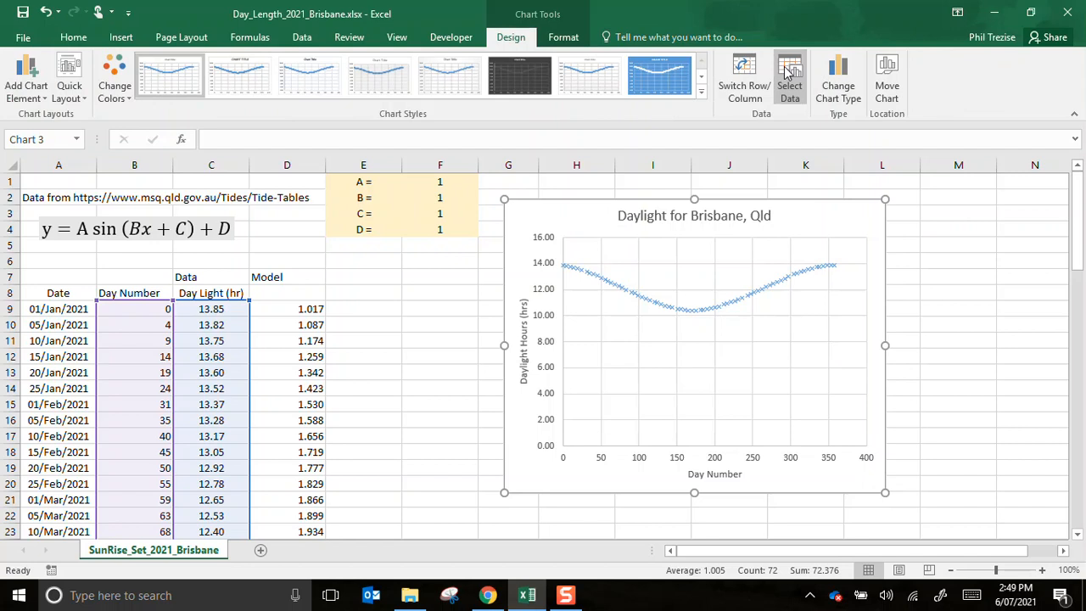
pyautogui.click(789, 76)
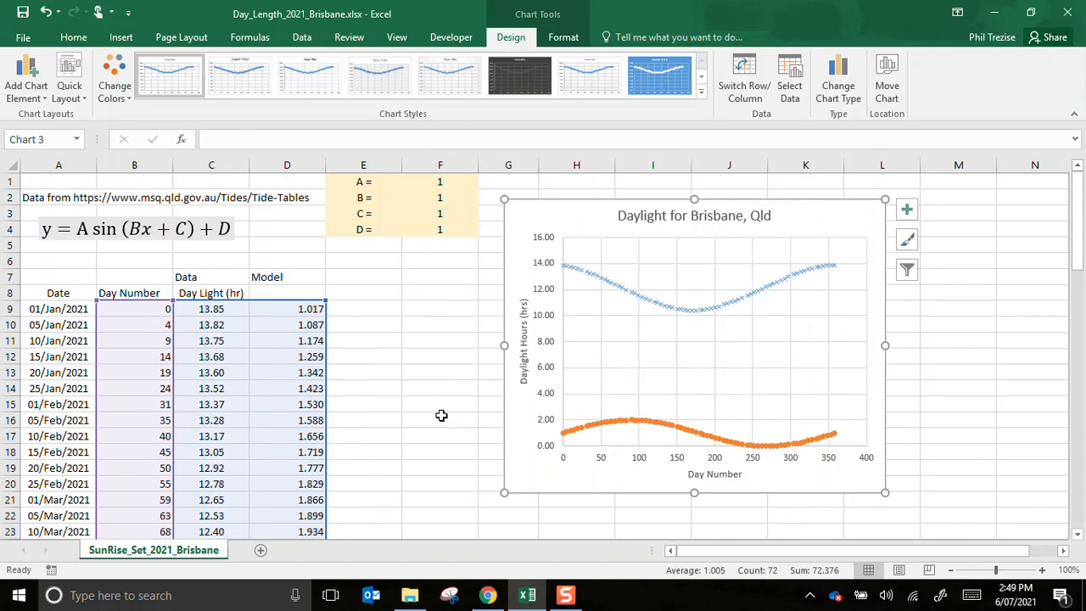
pyautogui.moveTo(606, 438)
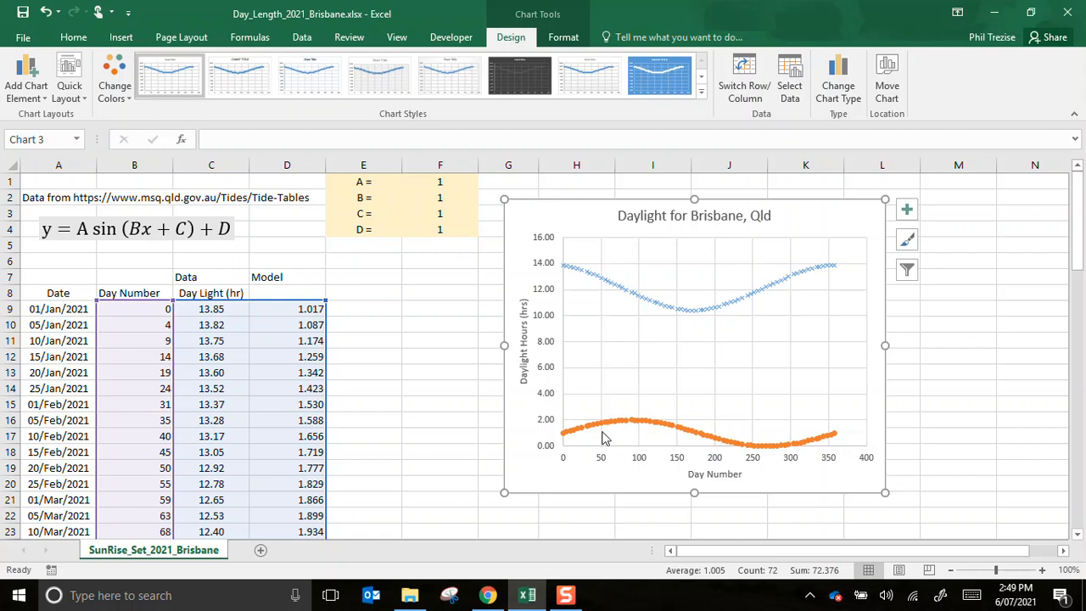
pyautogui.moveTo(651, 395)
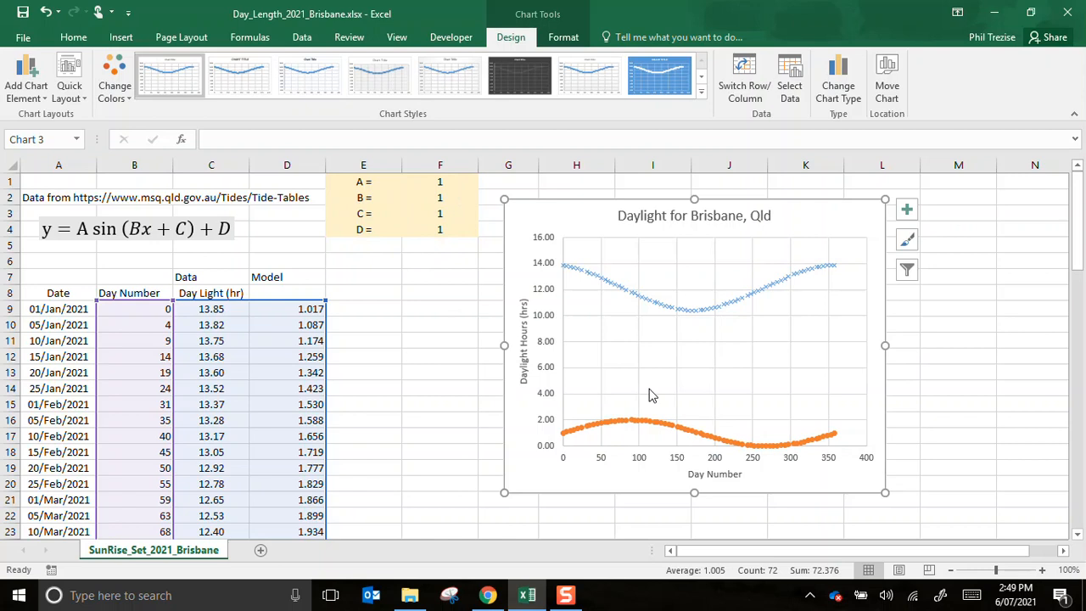
# - Format the Model series with no markers and a solid orange 1.5 pt line
pyautogui.click(563, 37)
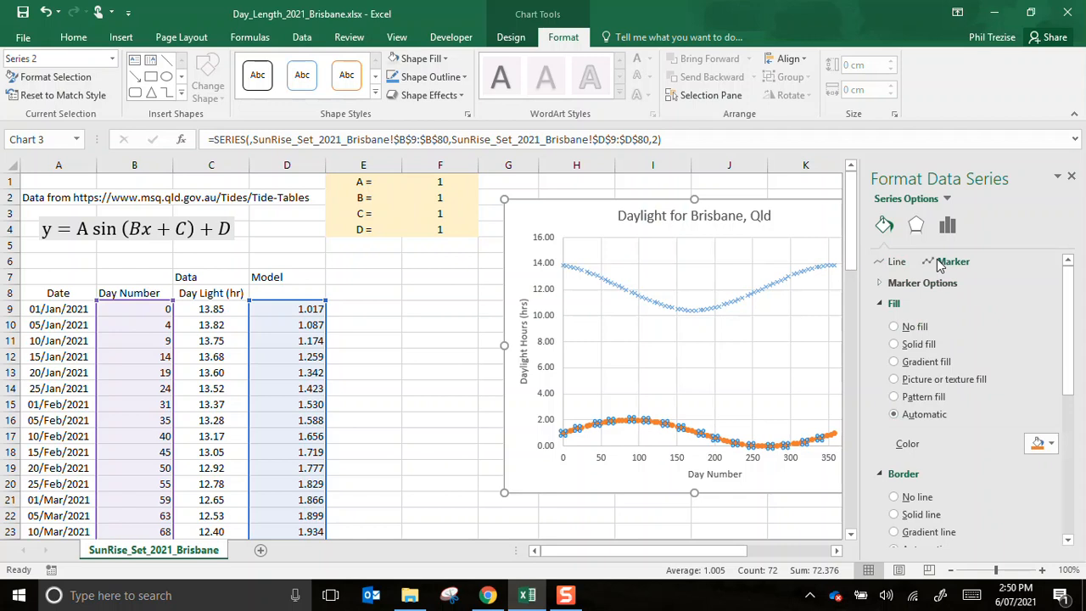
pyautogui.click(924, 282)
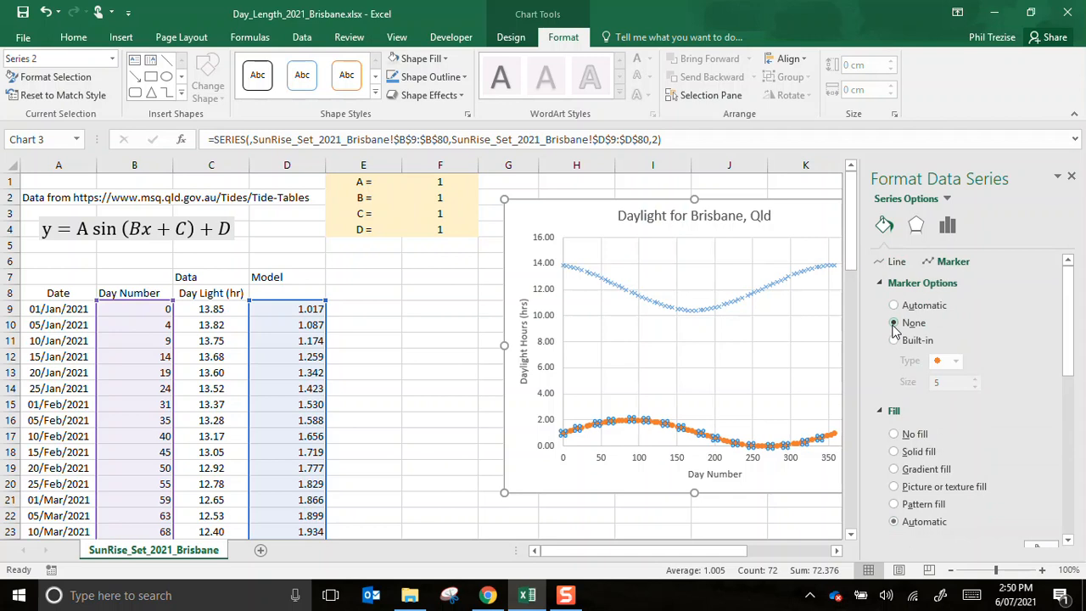
pyautogui.click(896, 261)
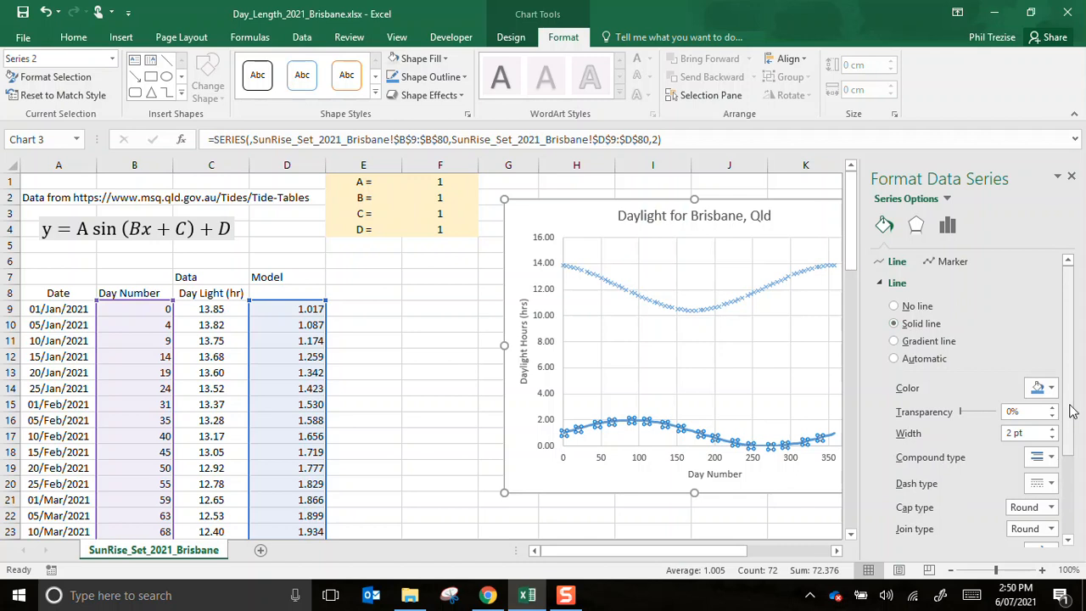
pyautogui.click(1053, 438)
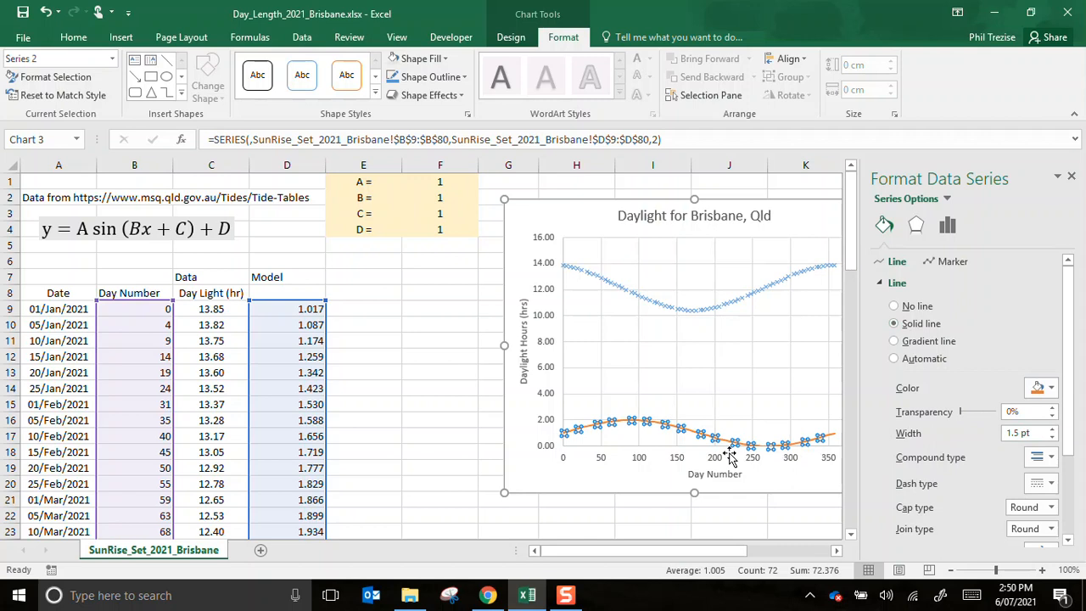
pyautogui.click(439, 309)
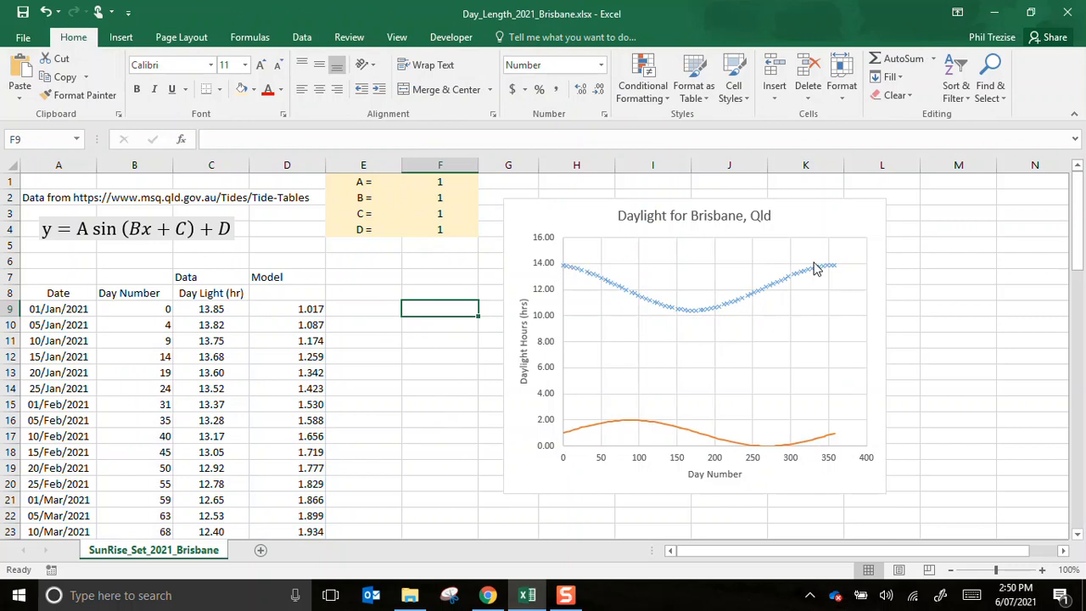
# - Set parameter D to 12 and A to 2, then move to parameter C
pyautogui.click(439, 229)
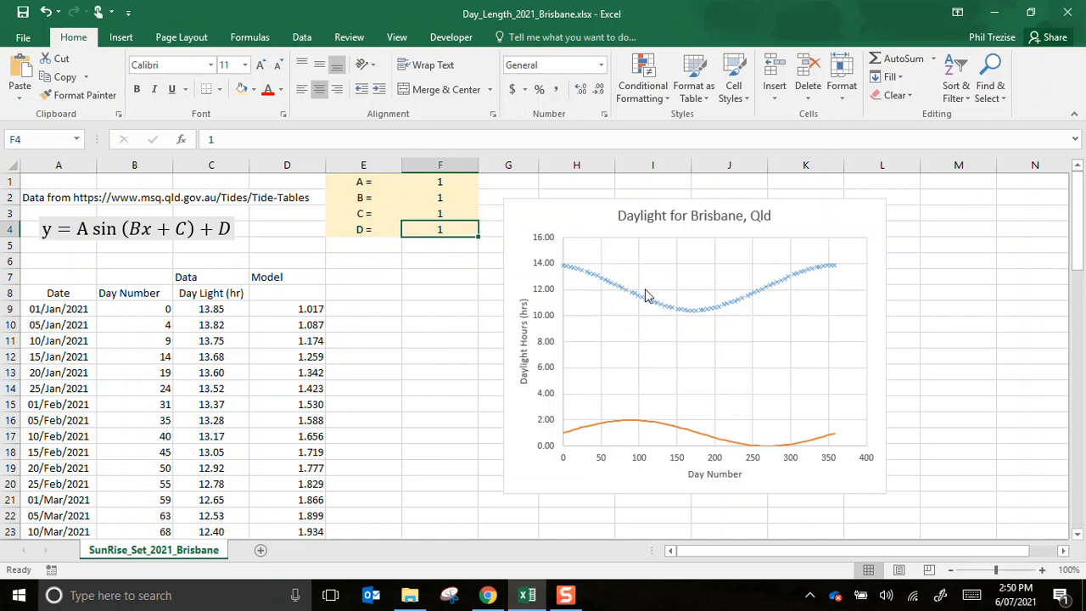
pyautogui.write('12')
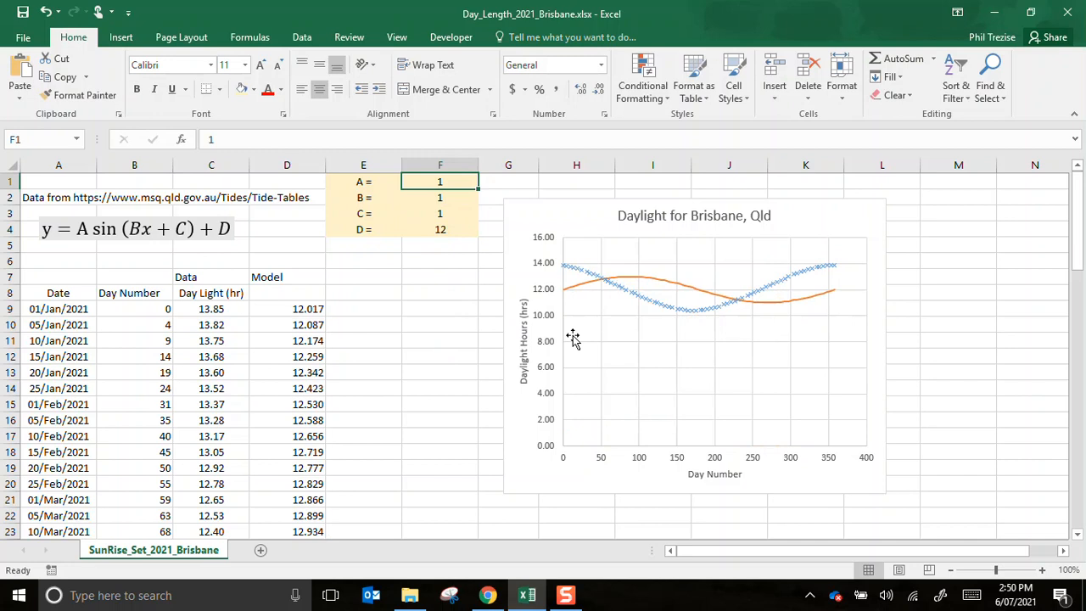
pyautogui.moveTo(575, 282)
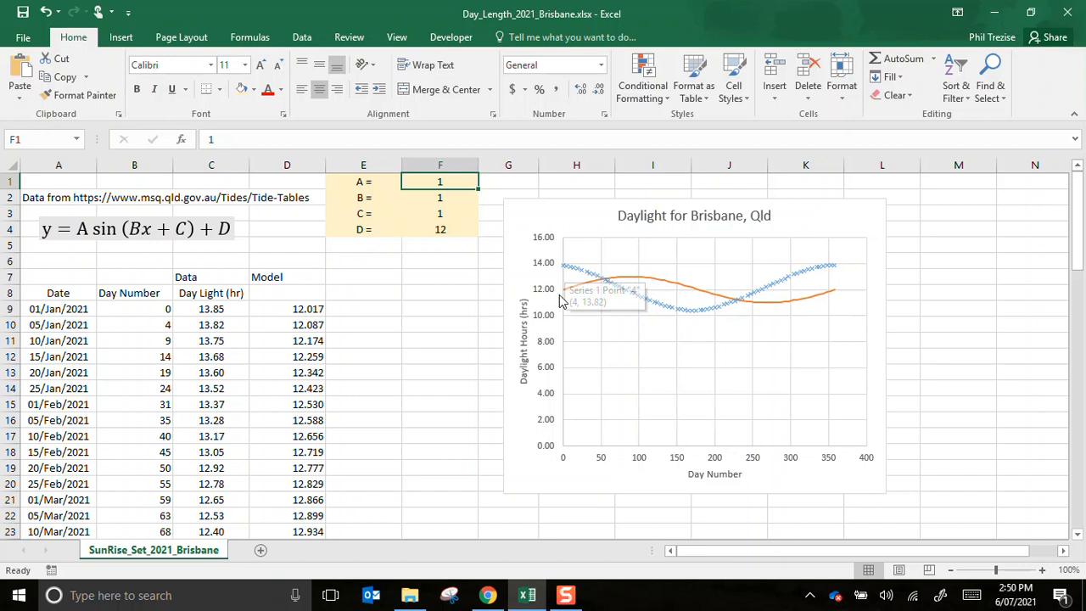
pyautogui.write('2')
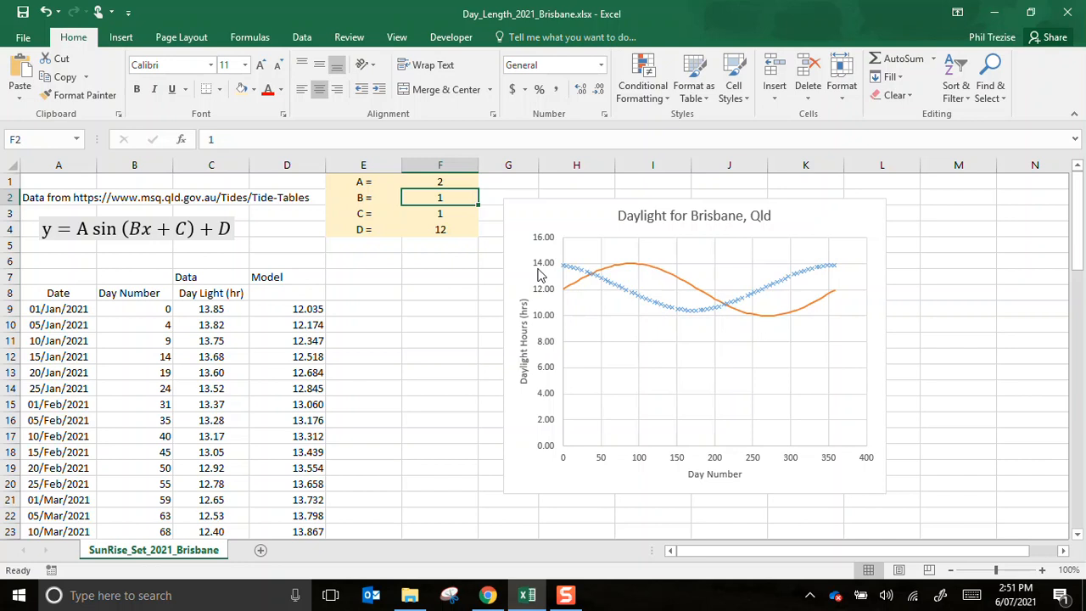
pyautogui.moveTo(448, 323)
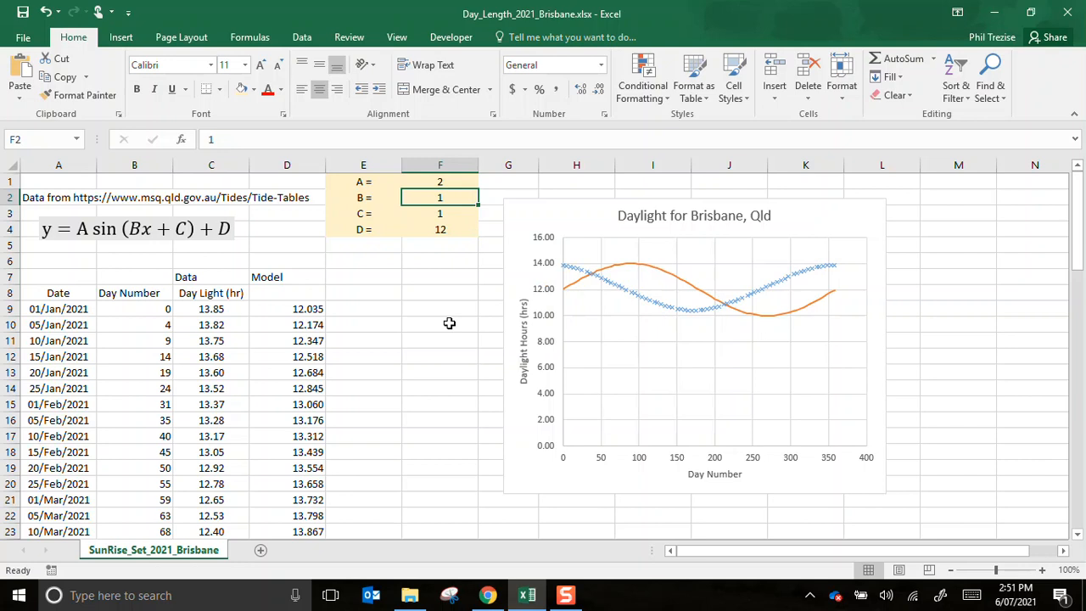
pyautogui.moveTo(716, 314)
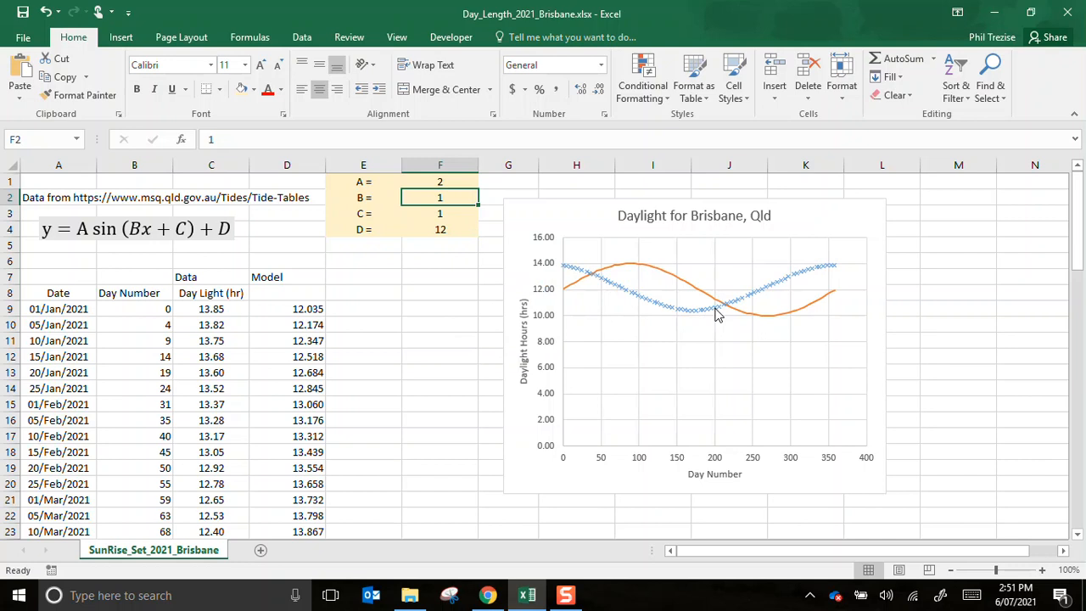
pyautogui.moveTo(840, 295)
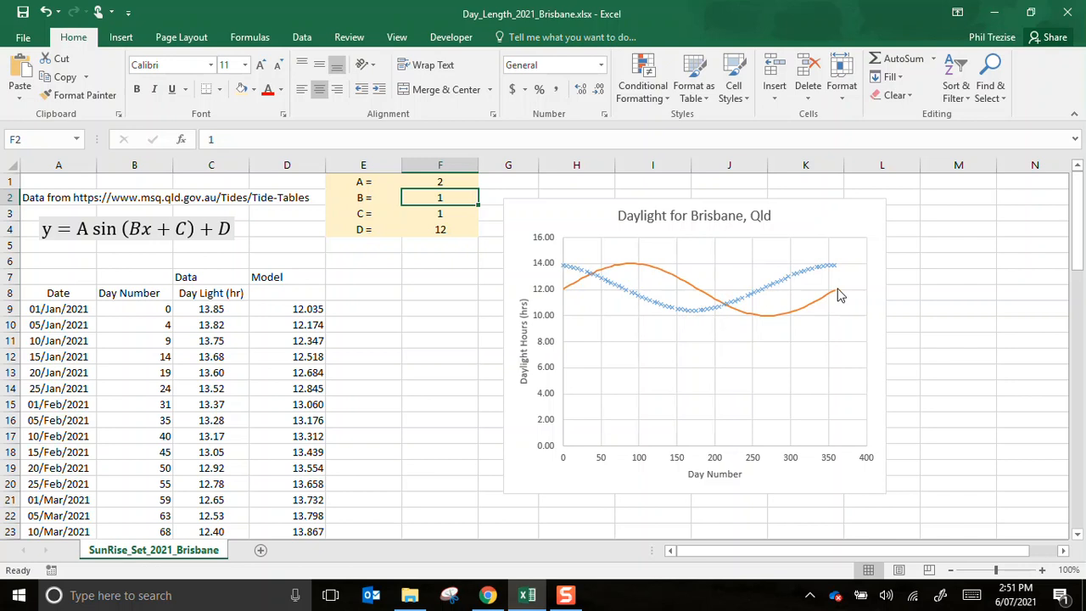
pyautogui.click(440, 214)
pyautogui.write('95')
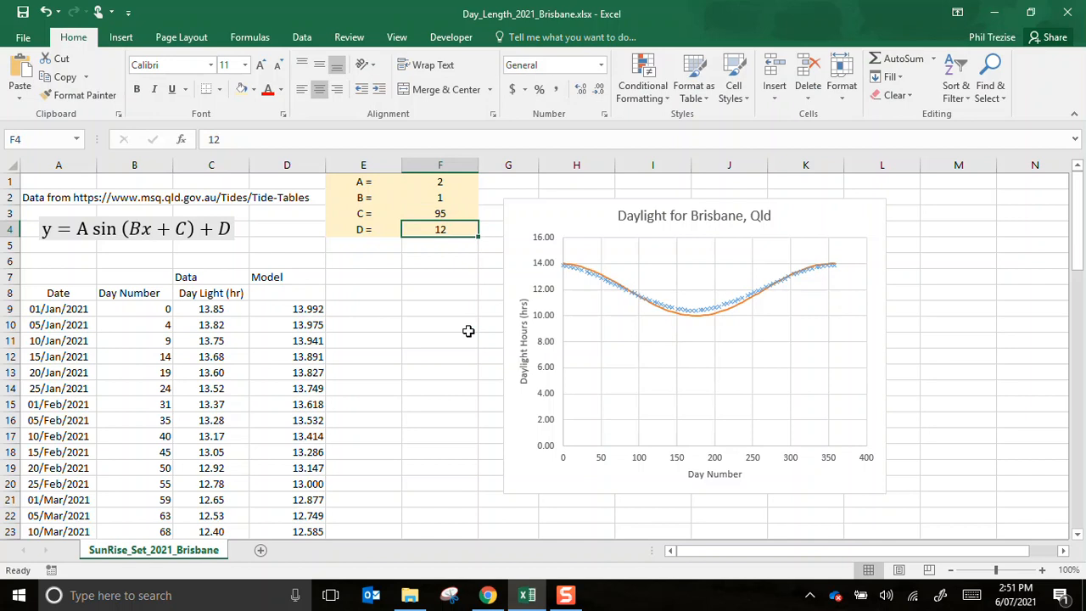
# - Refine amplitude A to 1.8 so the model overlays the data
pyautogui.click(439, 182)
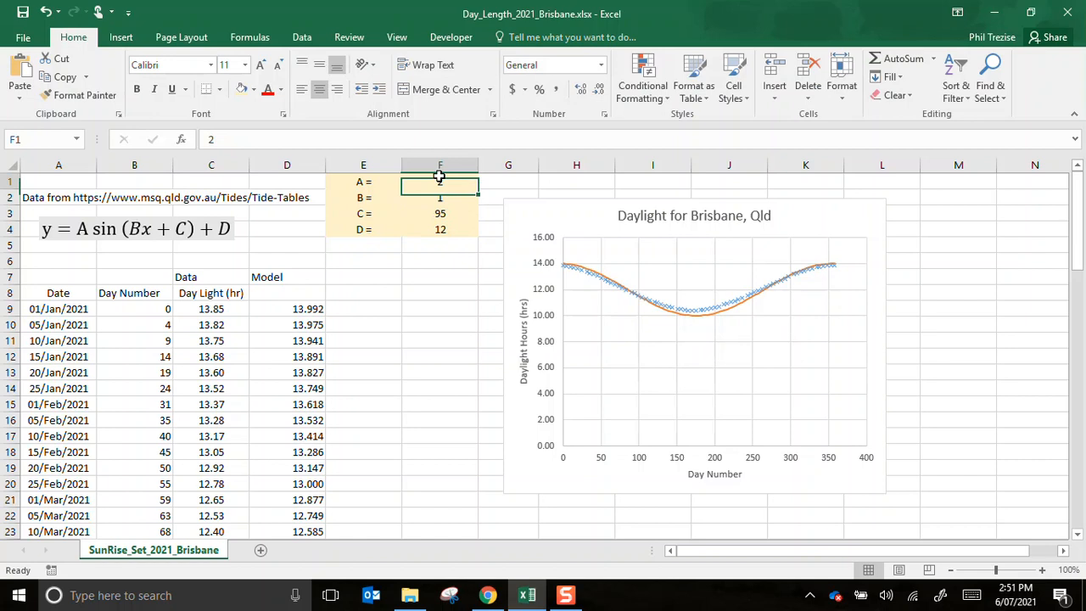
pyautogui.write('1.8')
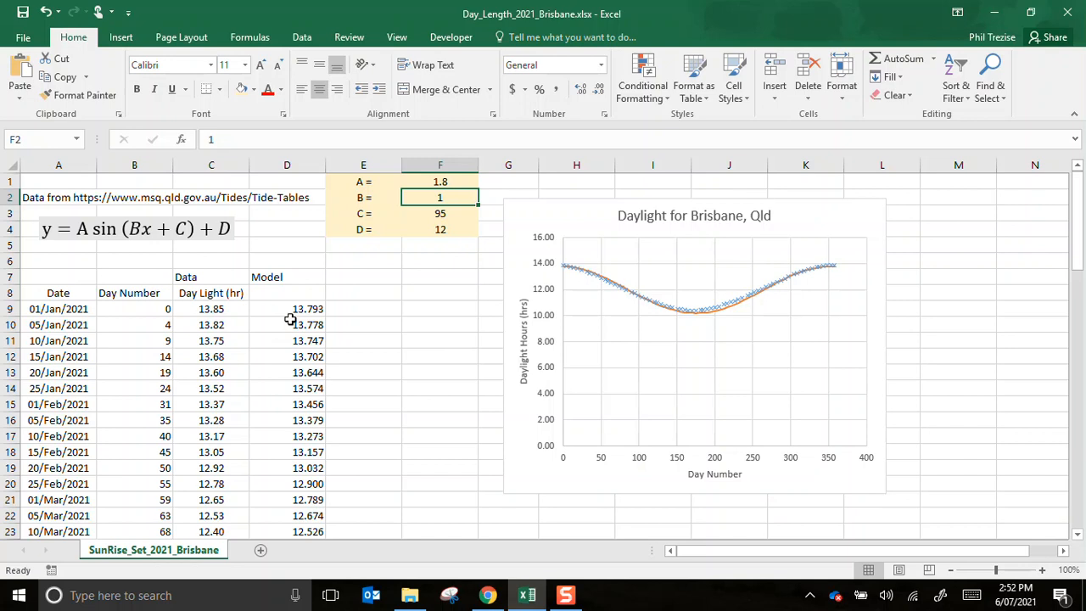
pyautogui.scroll(-3)
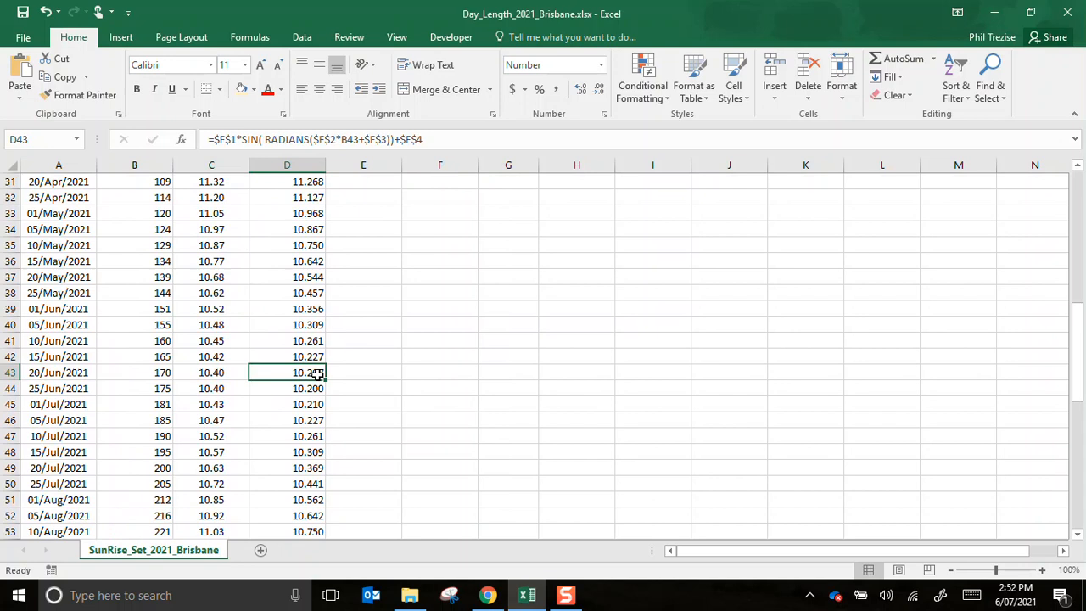
pyautogui.scroll(3)
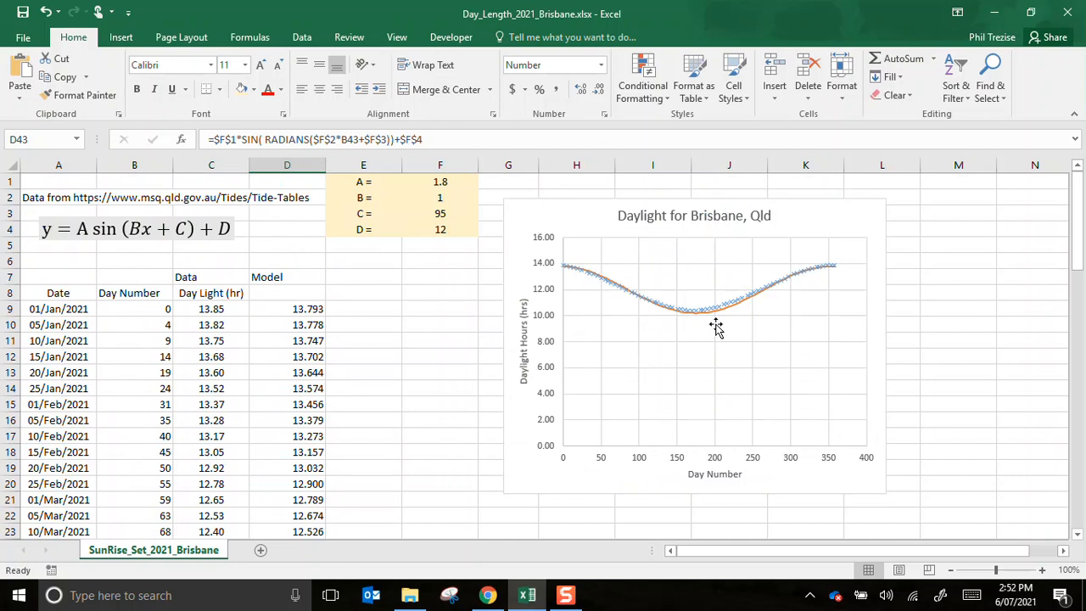
pyautogui.moveTo(502, 333)
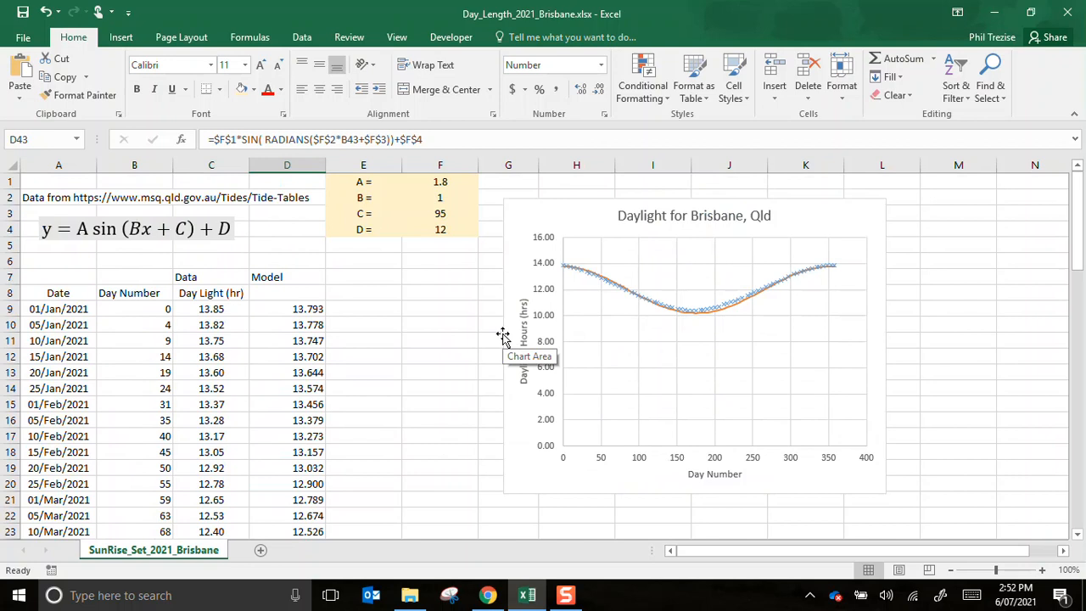